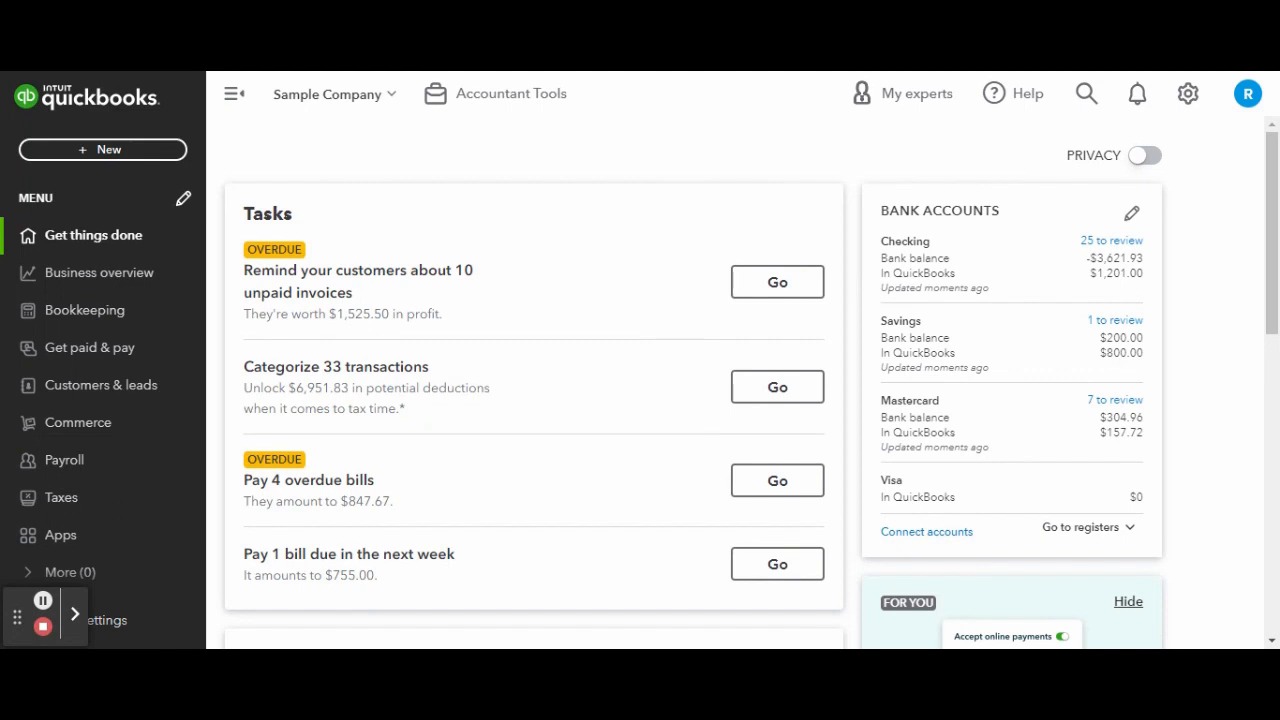
pyautogui.moveTo(735, 170)
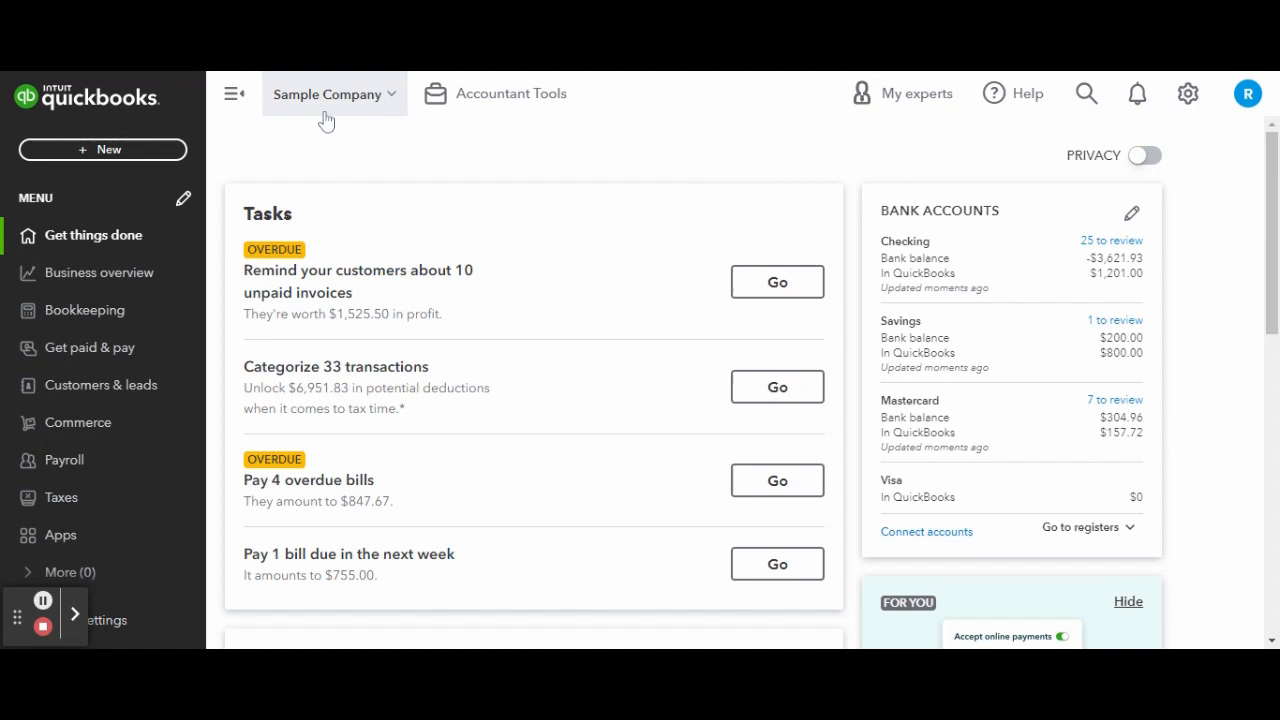
pyautogui.moveTo(688, 149)
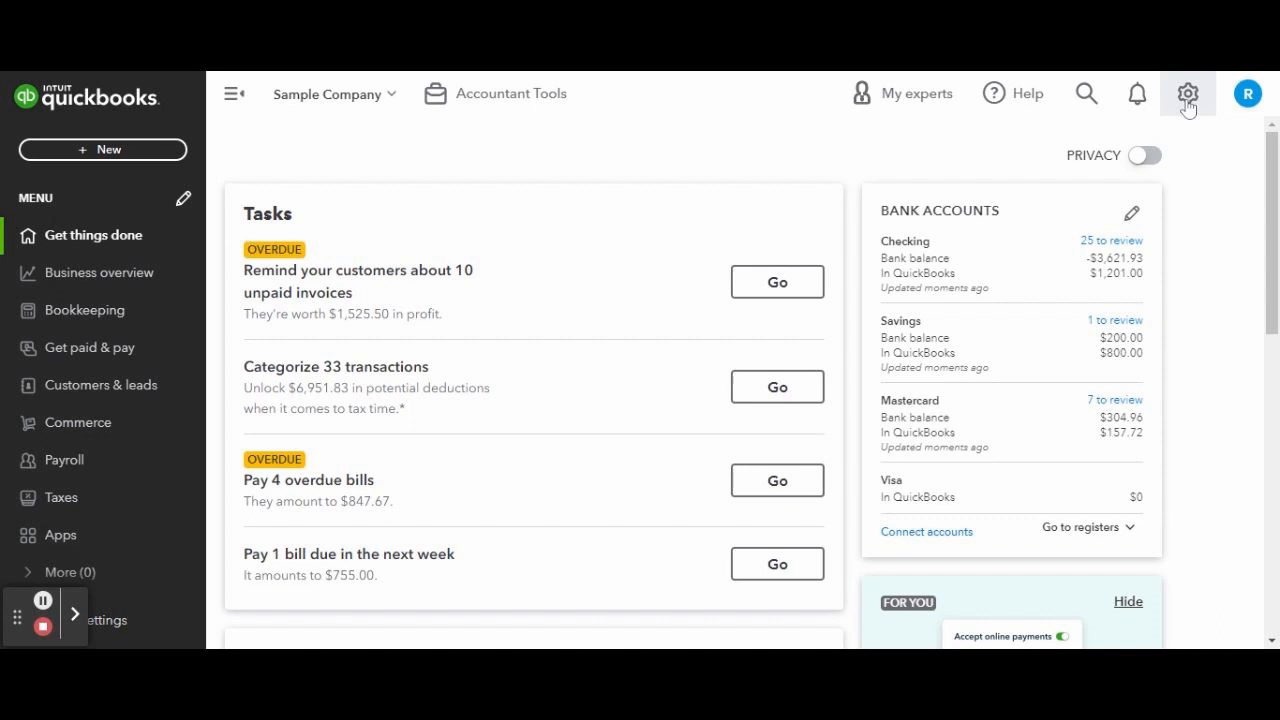
# - Open Account and Settings from the gear menu and show the Sales settings
pyautogui.click(1187, 93)
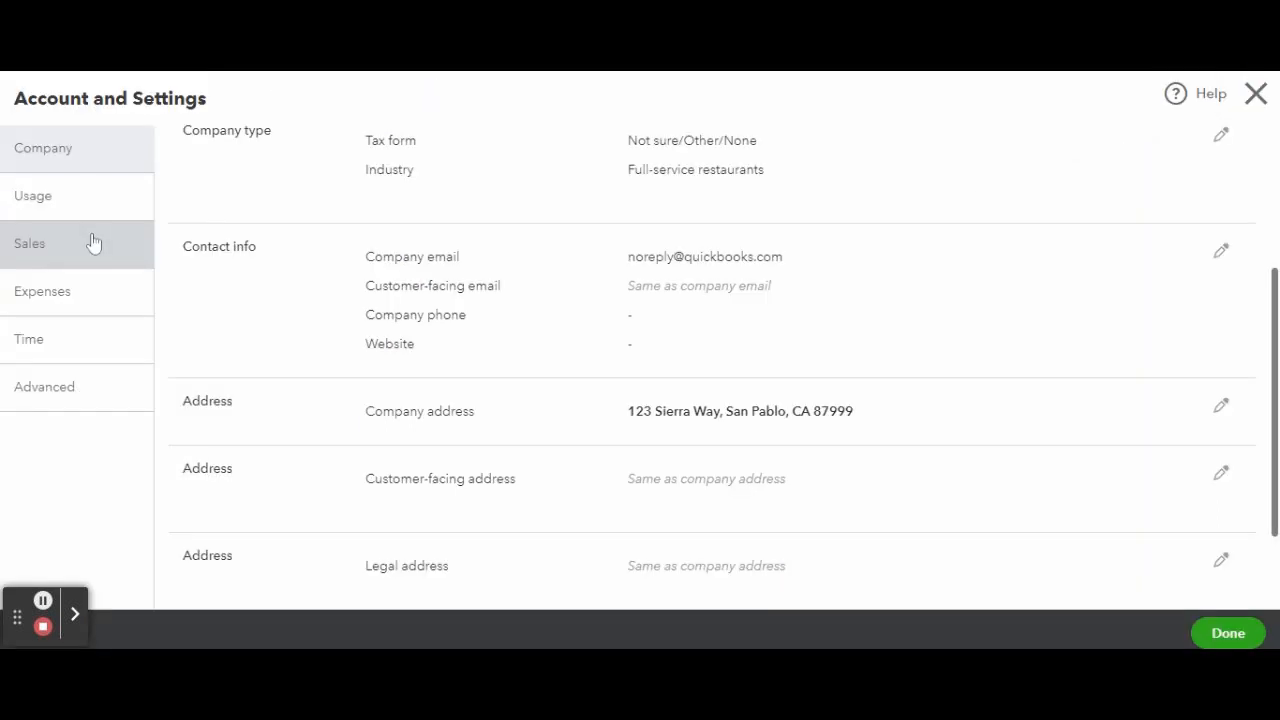
pyautogui.click(29, 243)
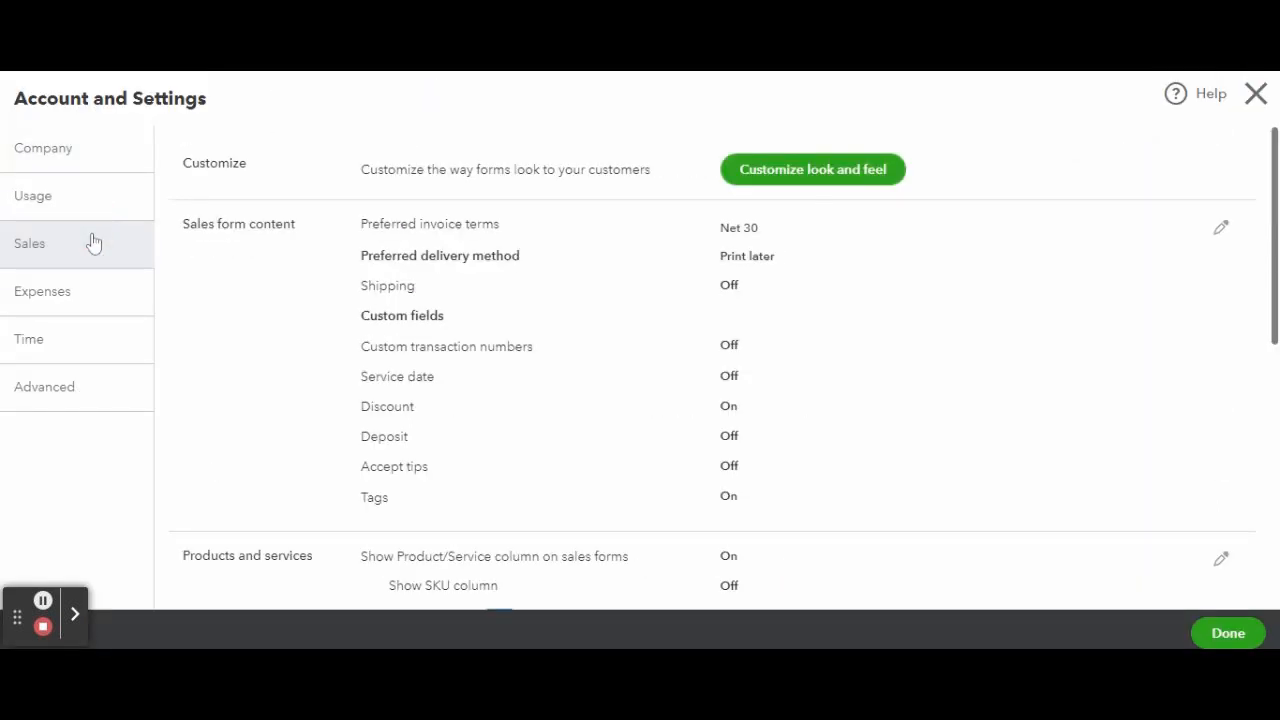
pyautogui.moveTo(568, 248)
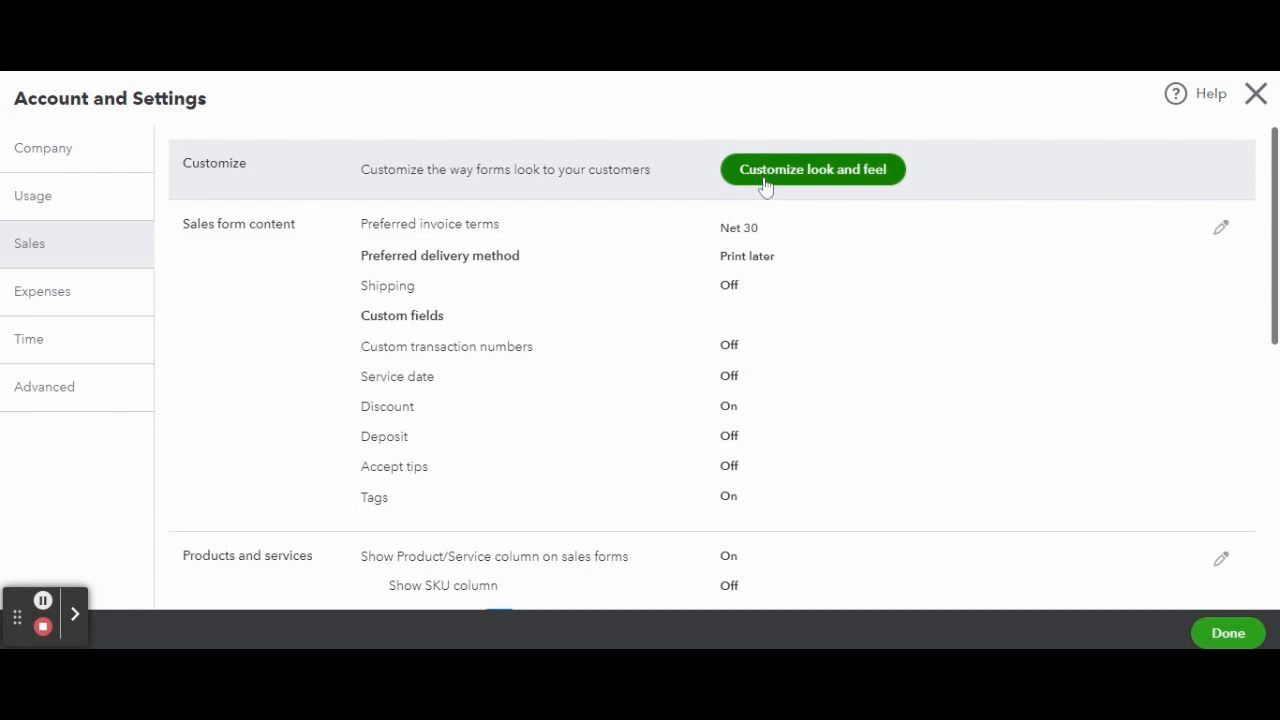
# - Open Customize look and feel to list the Standard default form style
pyautogui.click(1256, 93)
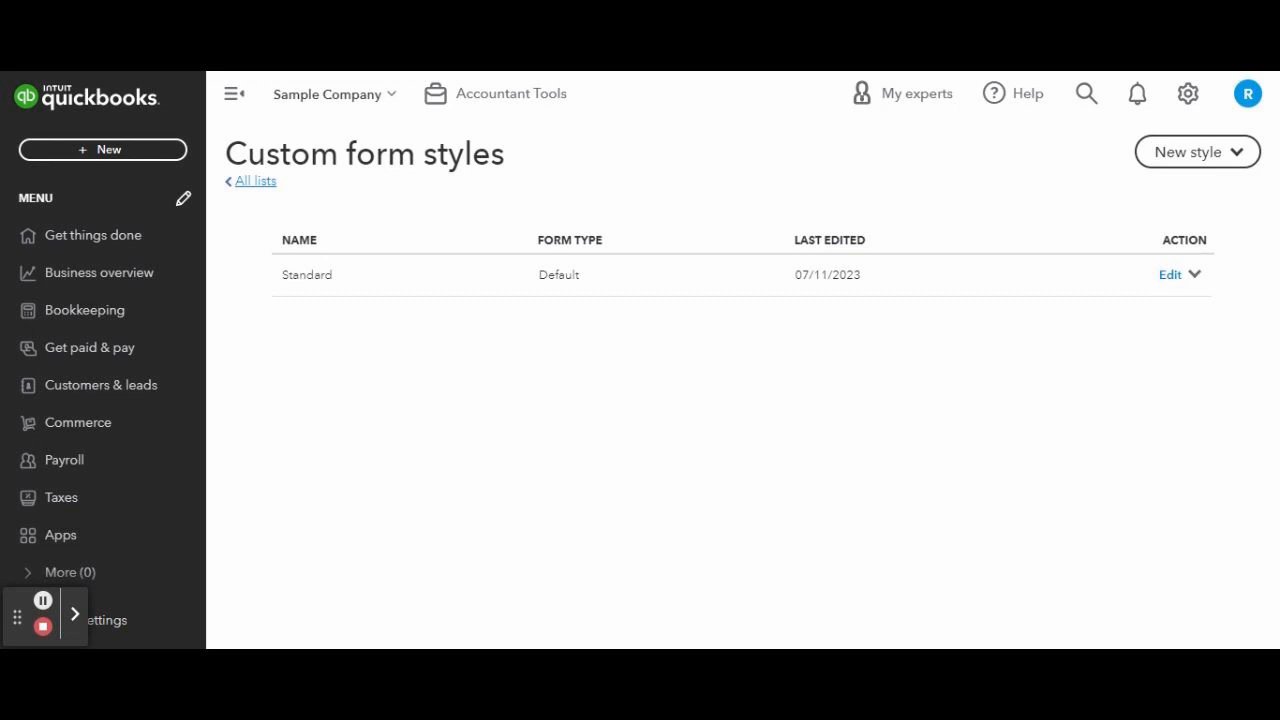
pyautogui.moveTo(1197, 152)
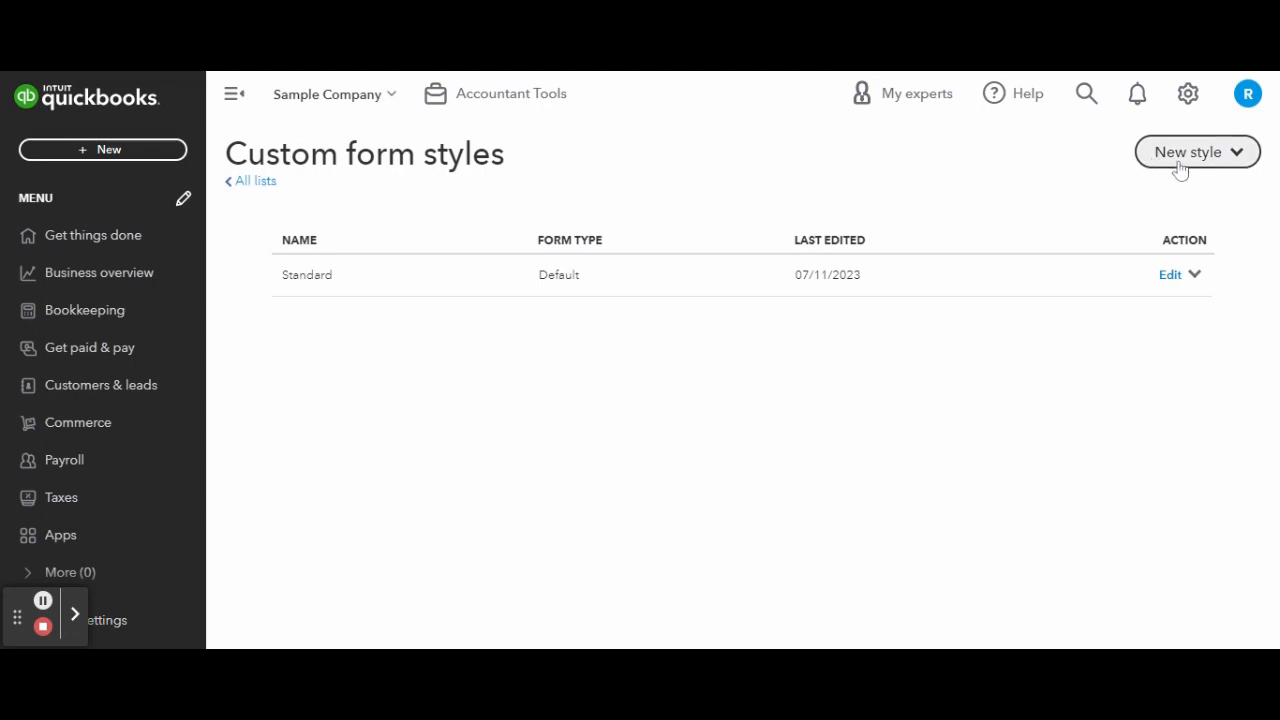
# - Create a new Sales receipt style, 'My SALES RECEIPT Template - 7-11'
pyautogui.click(1188, 151)
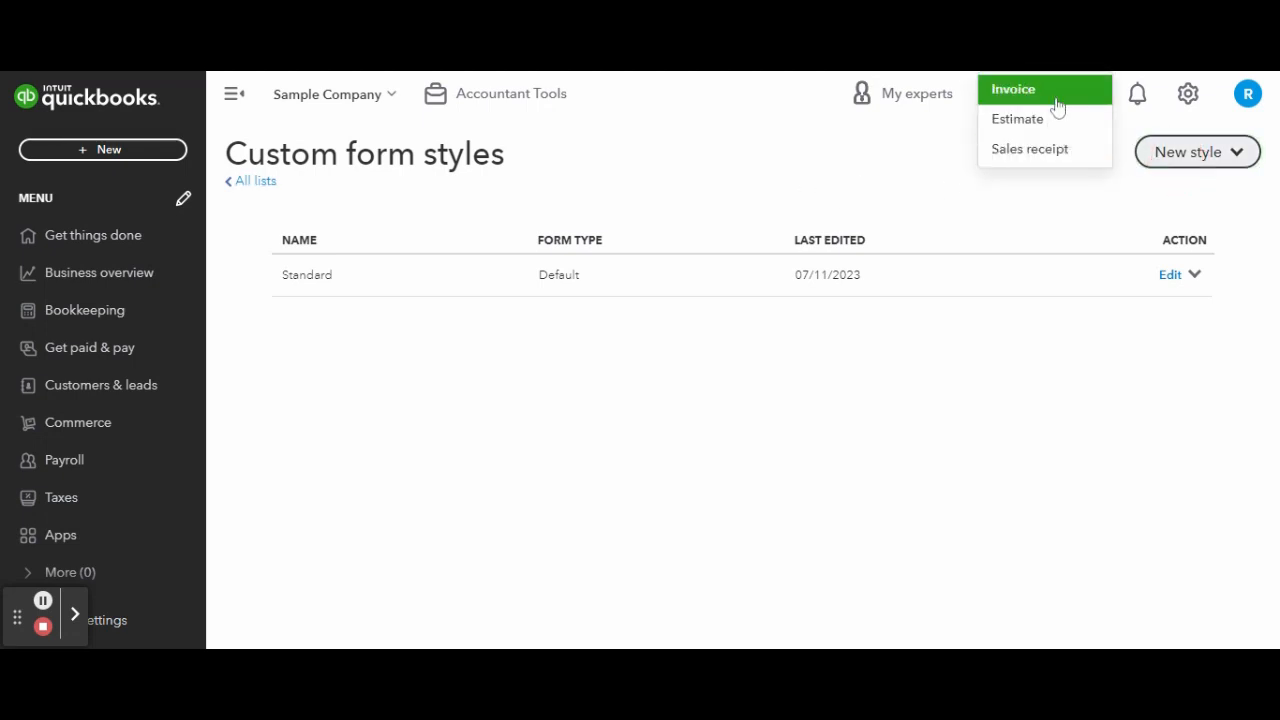
pyautogui.moveTo(1029, 149)
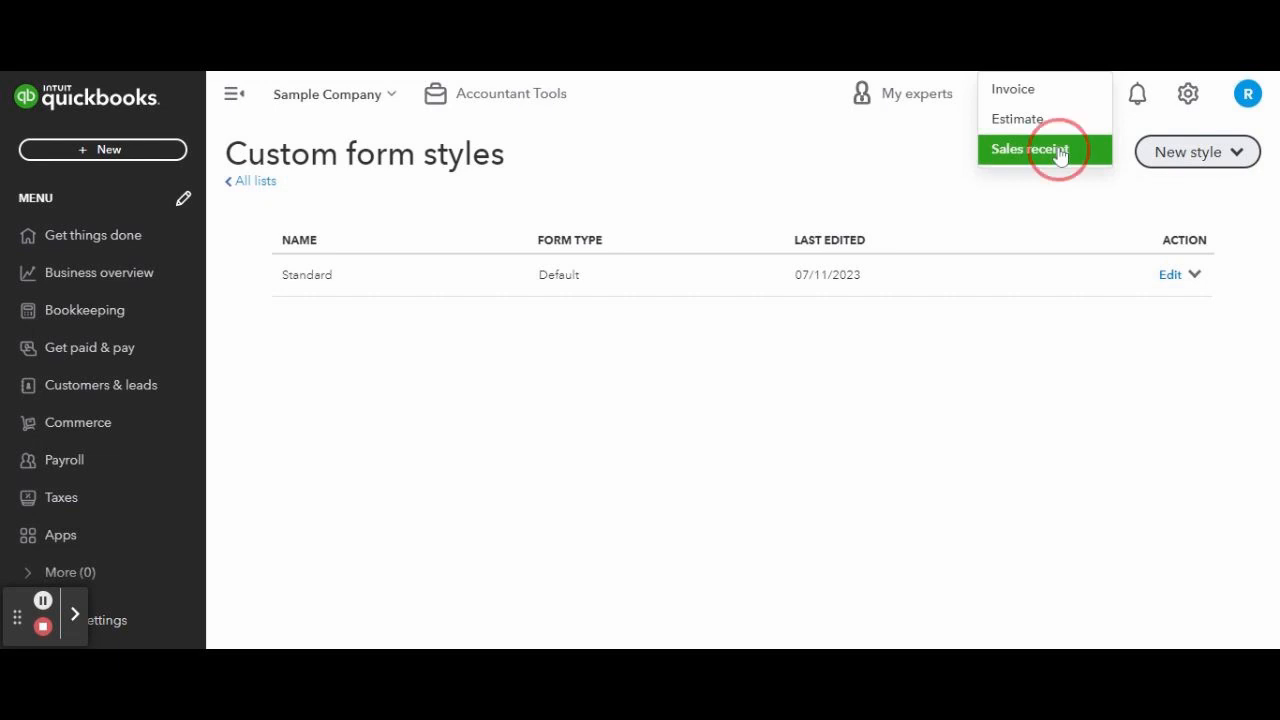
pyautogui.click(1029, 149)
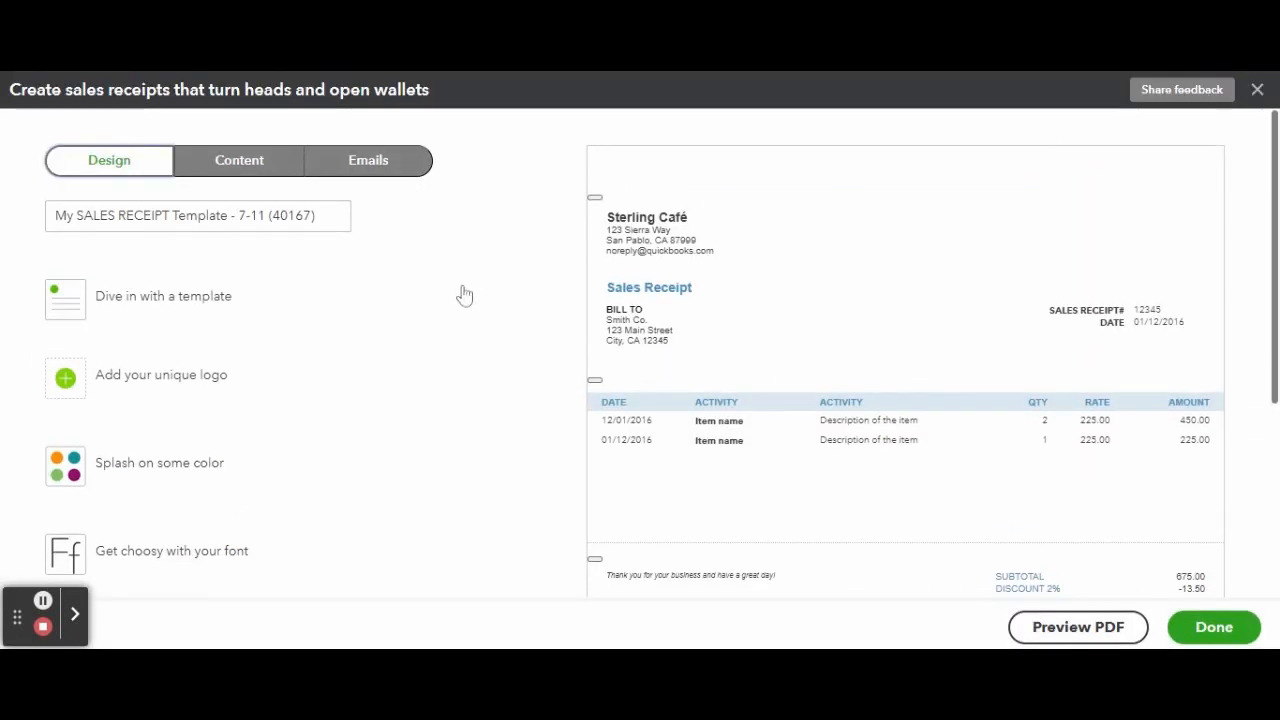
pyautogui.moveTo(338, 270)
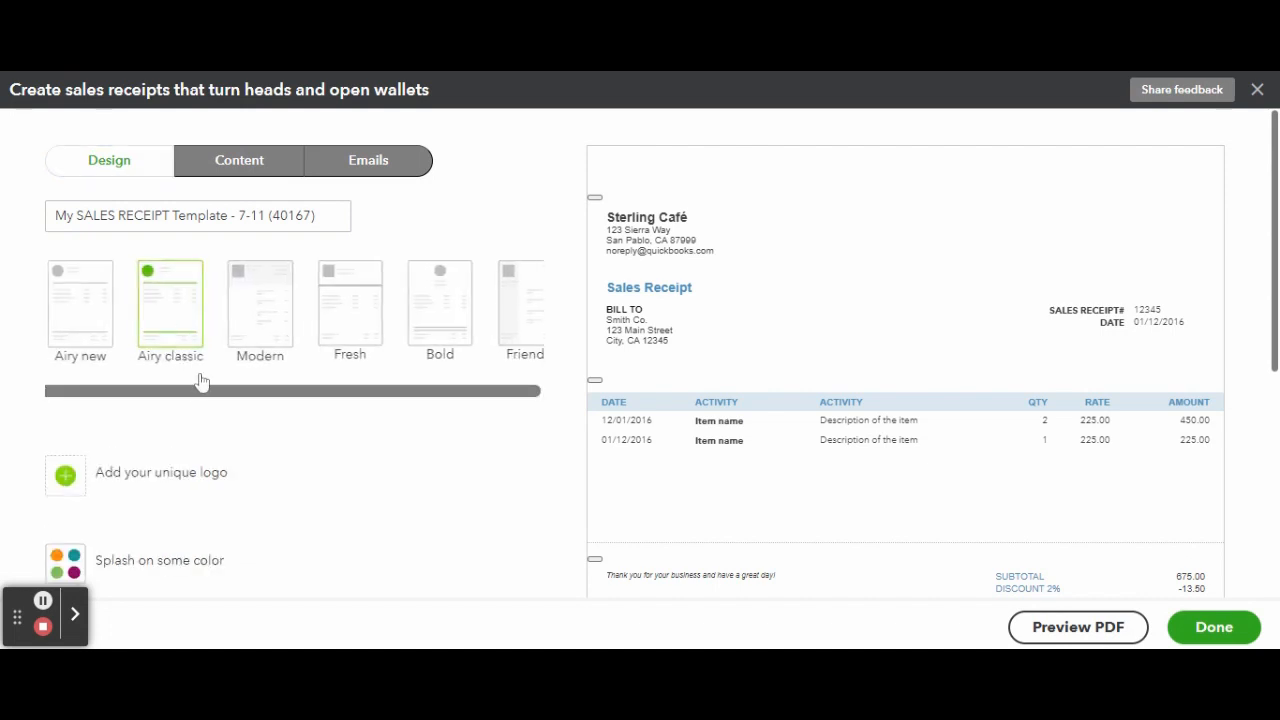
pyautogui.moveTo(307, 365)
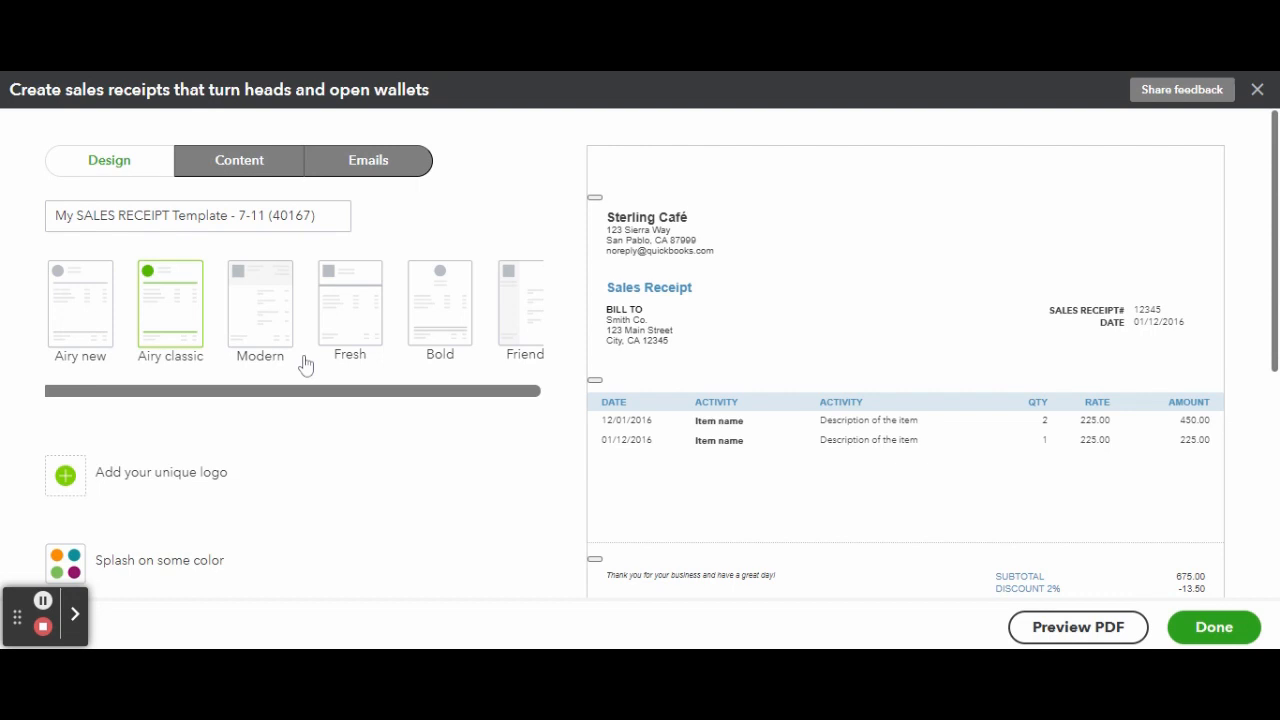
# - Preview Friendly, Airy classic and Airy new, confirm the template change warning, and apply Bold
pyautogui.moveTo(290, 391); pyautogui.dragTo(470, 391)
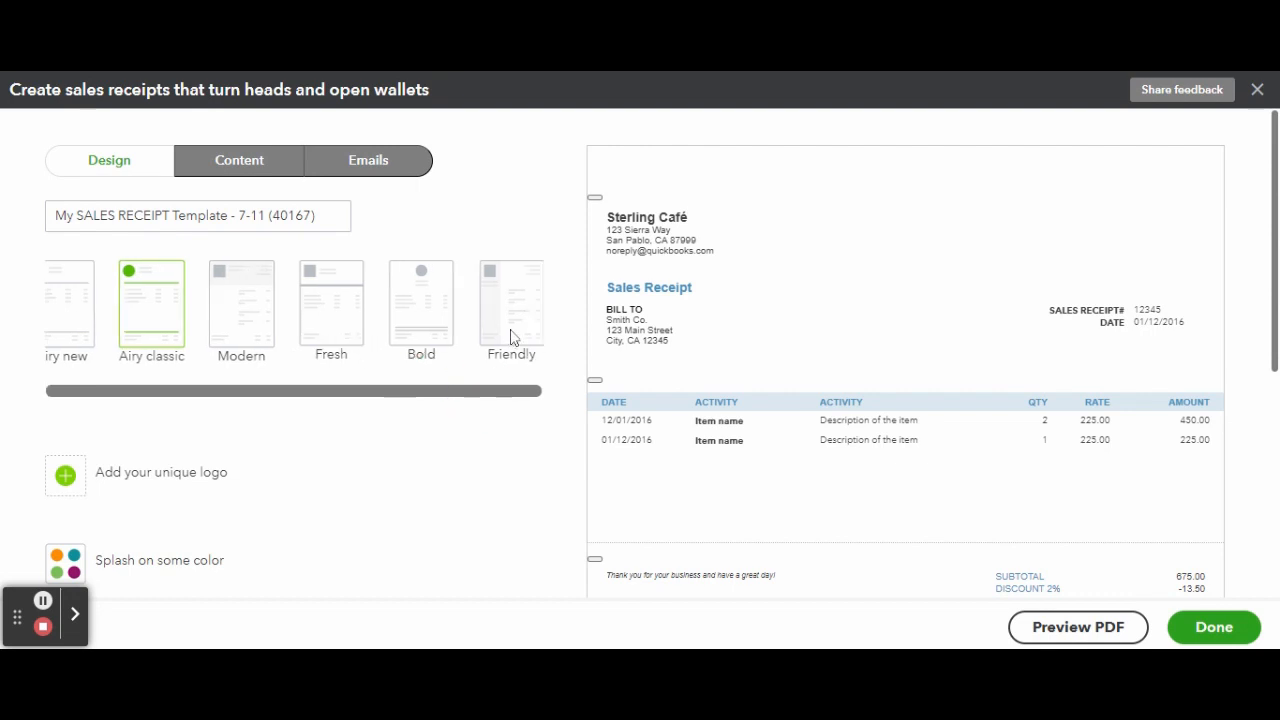
pyautogui.click(511, 300)
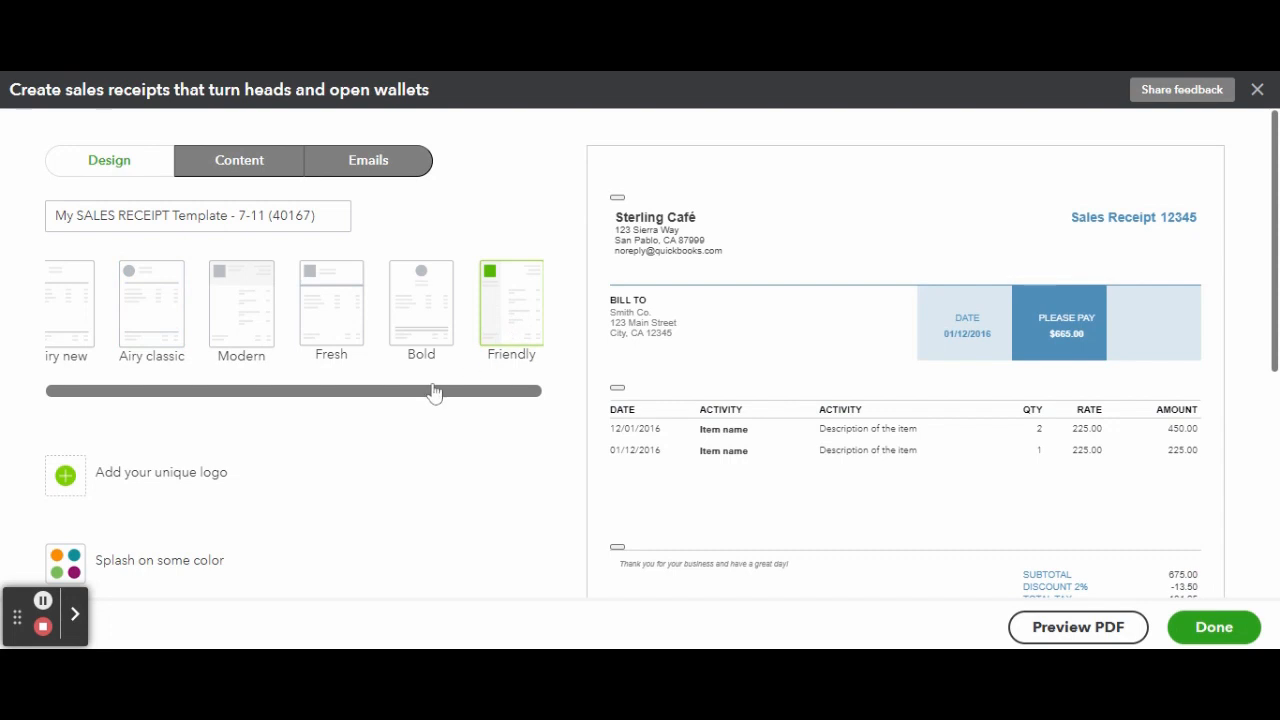
pyautogui.click(151, 303)
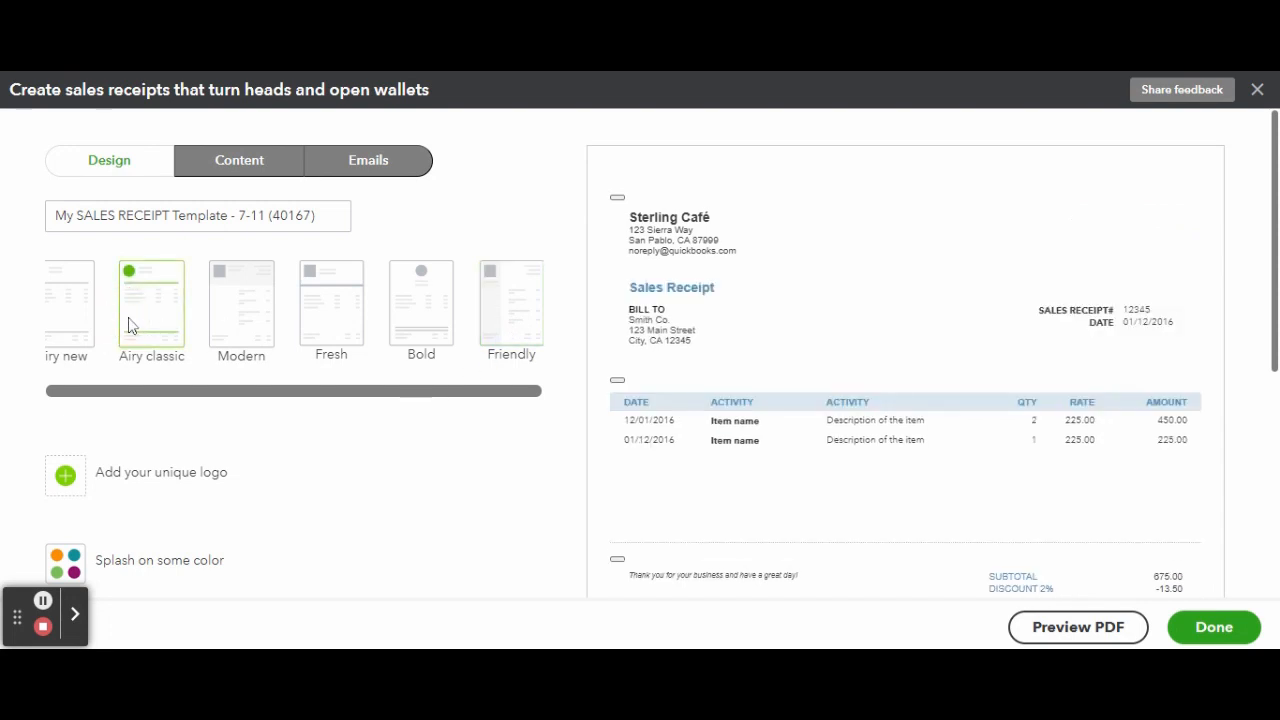
pyautogui.click(68, 307)
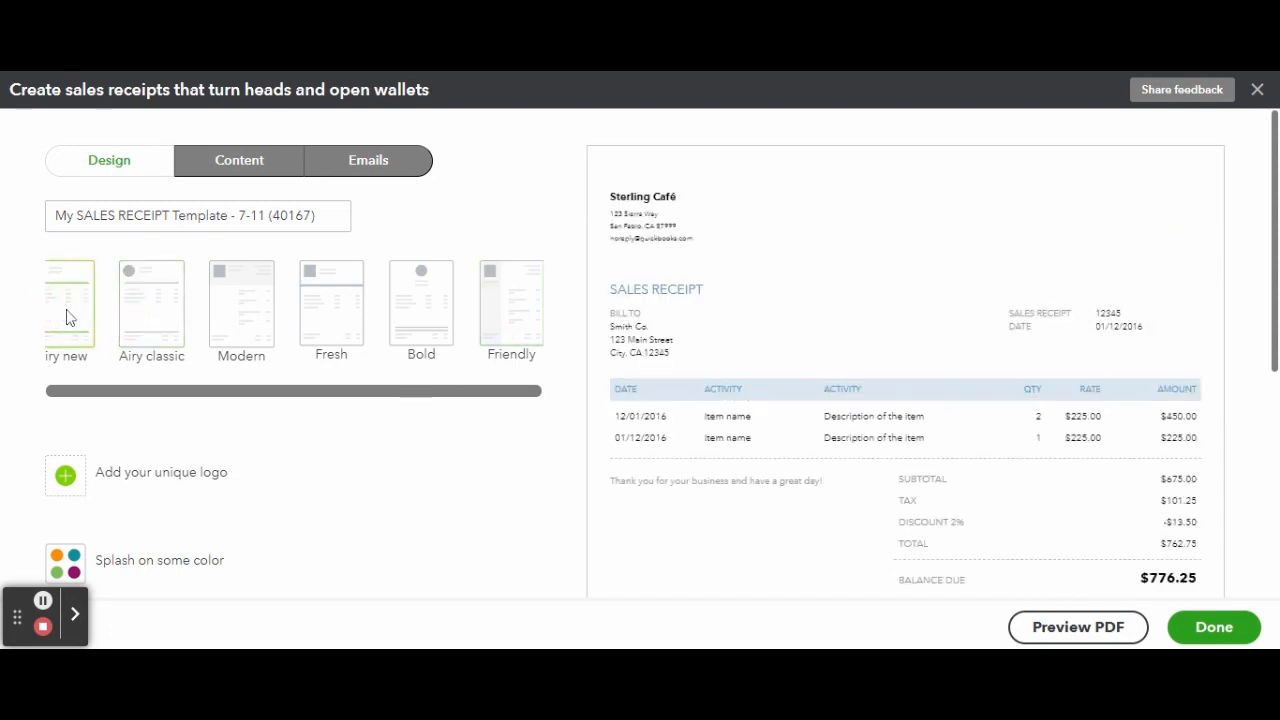
pyautogui.click(240, 302)
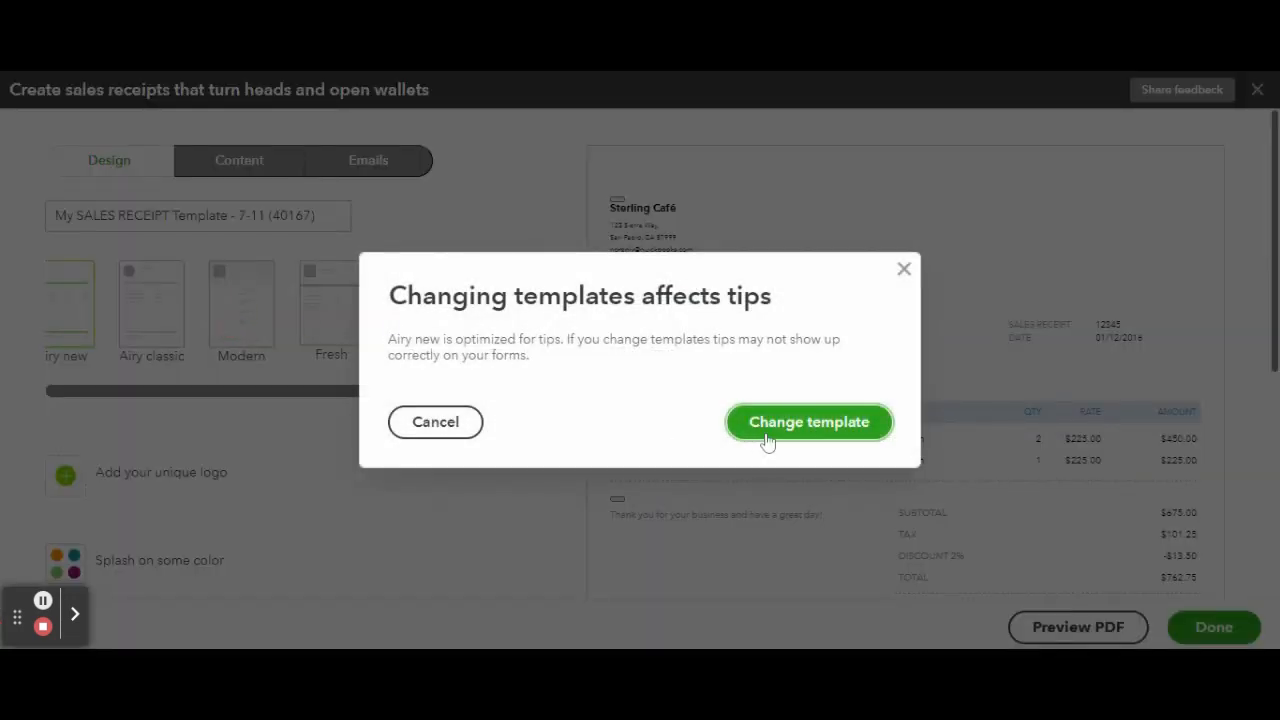
pyautogui.click(808, 421)
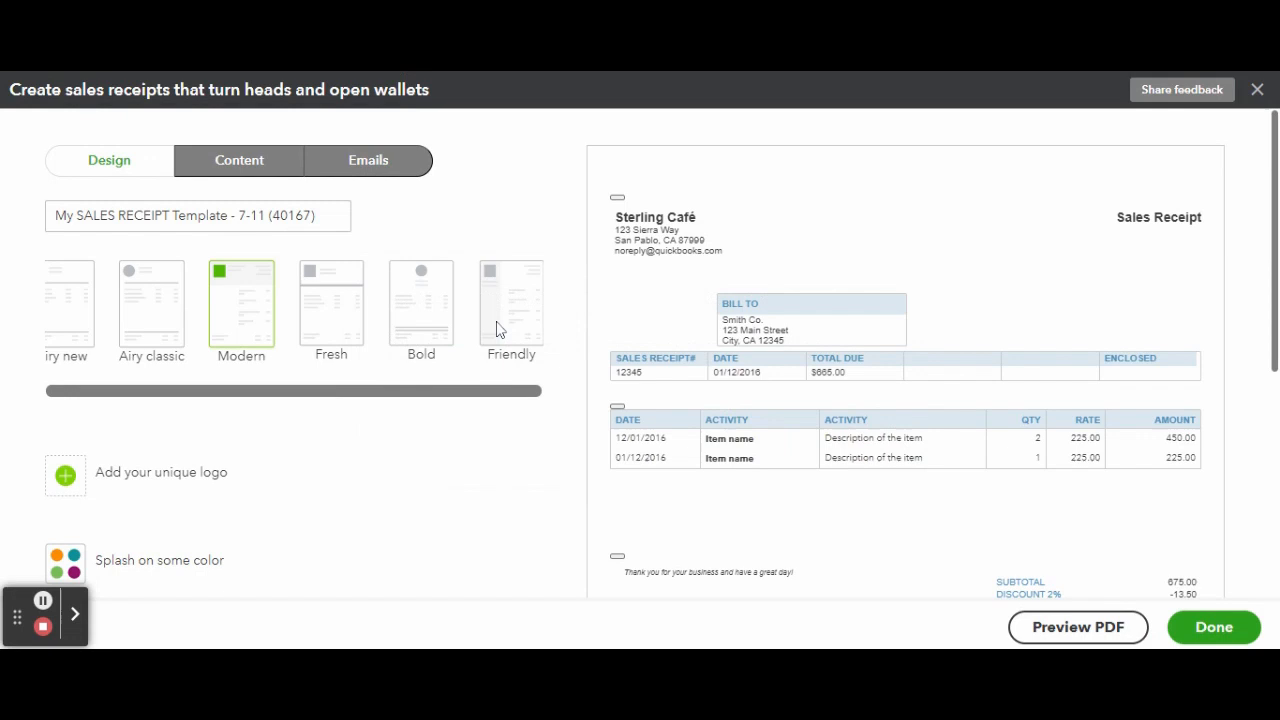
pyautogui.click(448, 300)
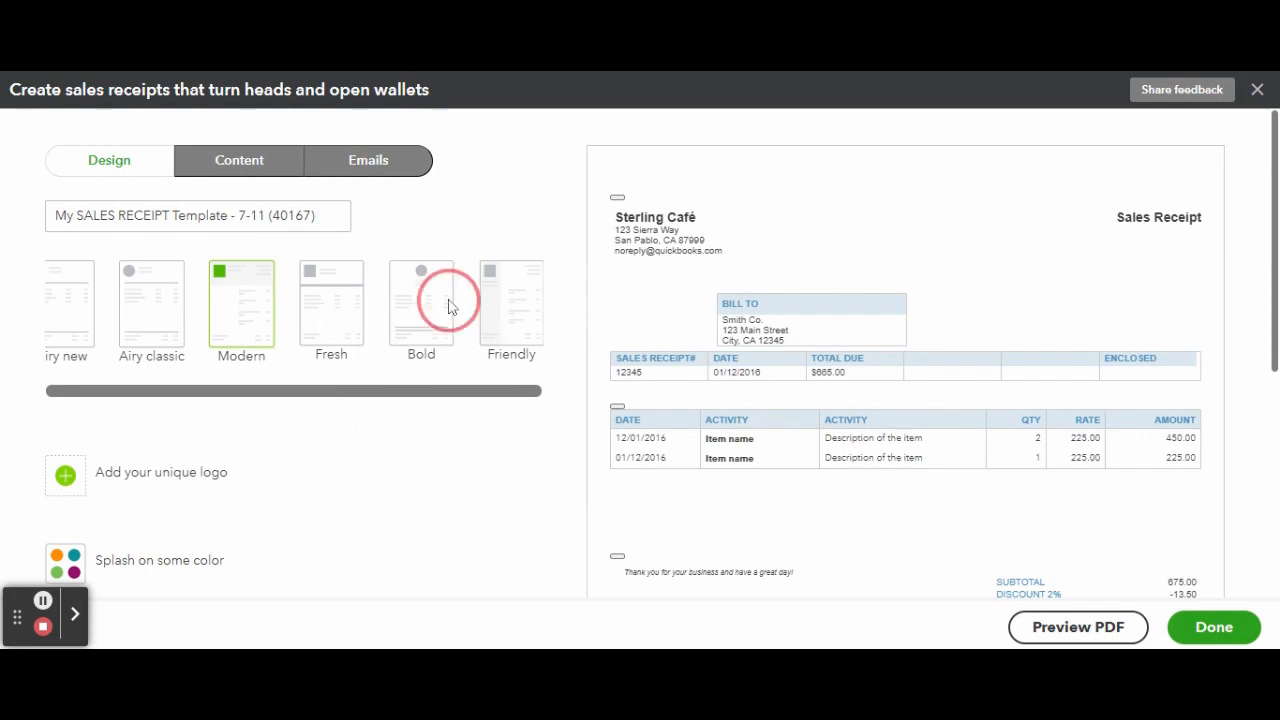
# - Re-preview Friendly, Airy classic, Modern and Fresh, then settle on Bold
pyautogui.click(421, 302)
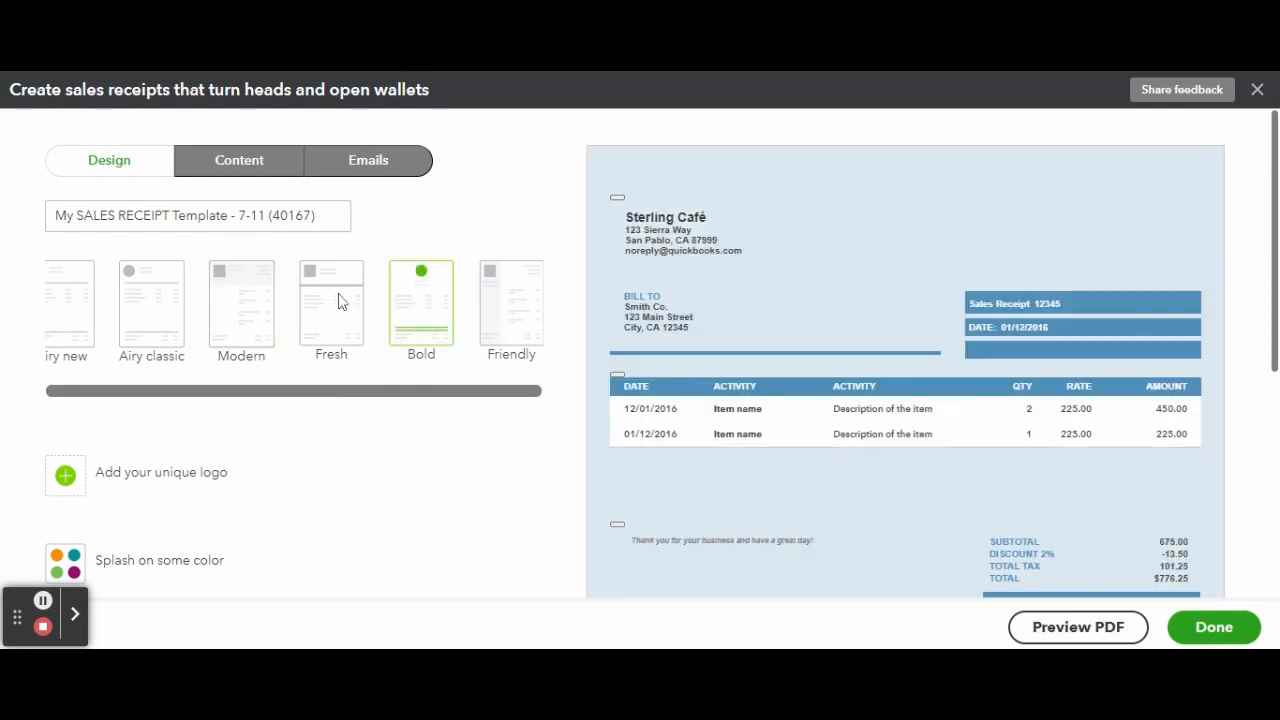
pyautogui.click(511, 302)
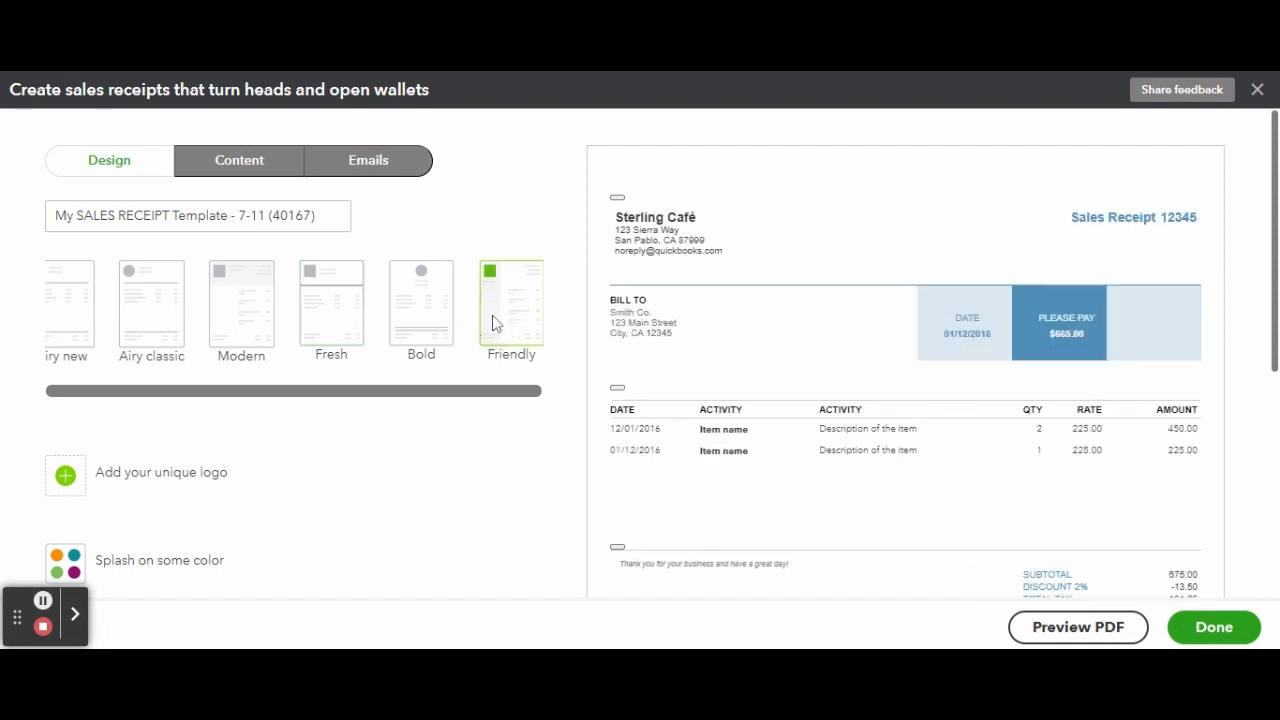
pyautogui.scroll(-3)
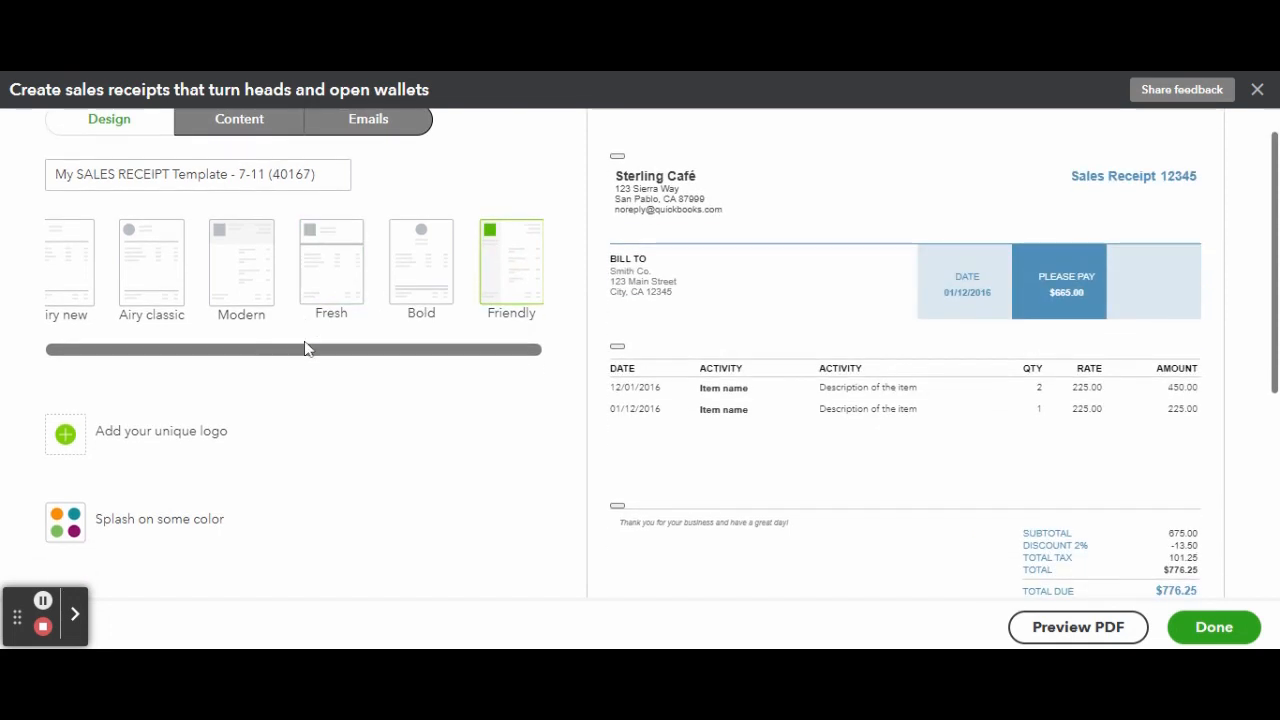
pyautogui.click(151, 262)
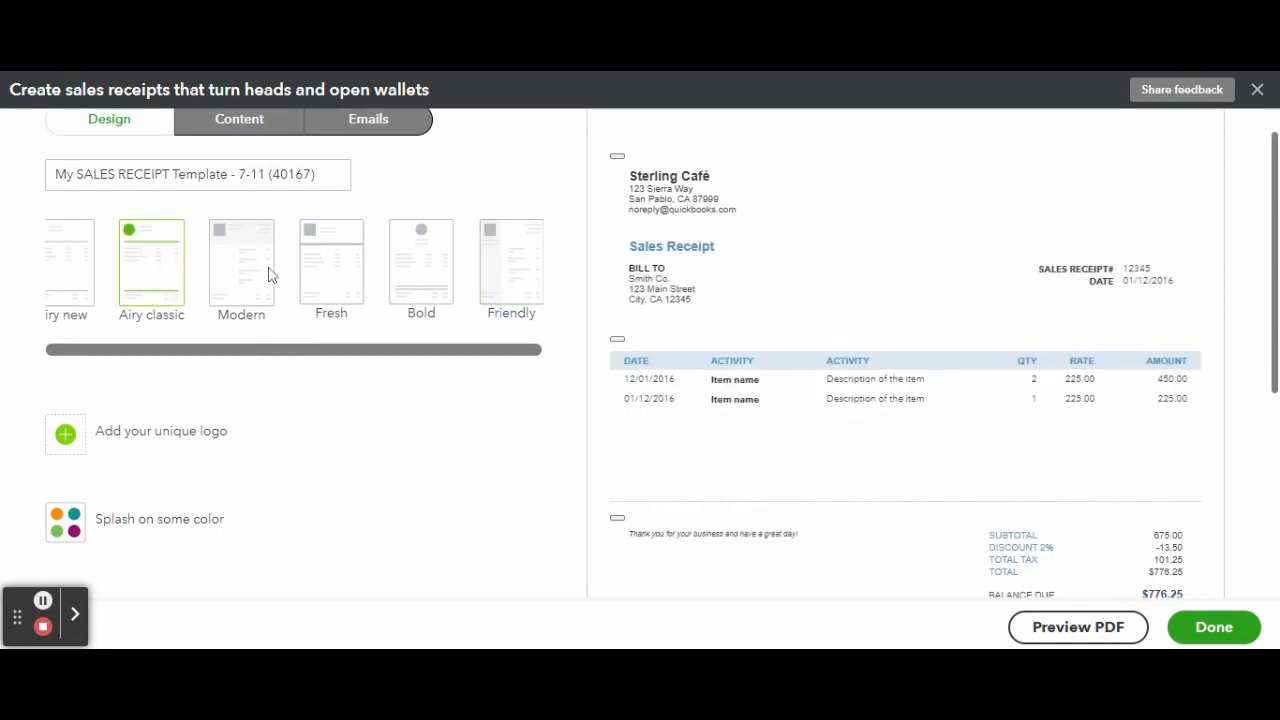
pyautogui.click(240, 262)
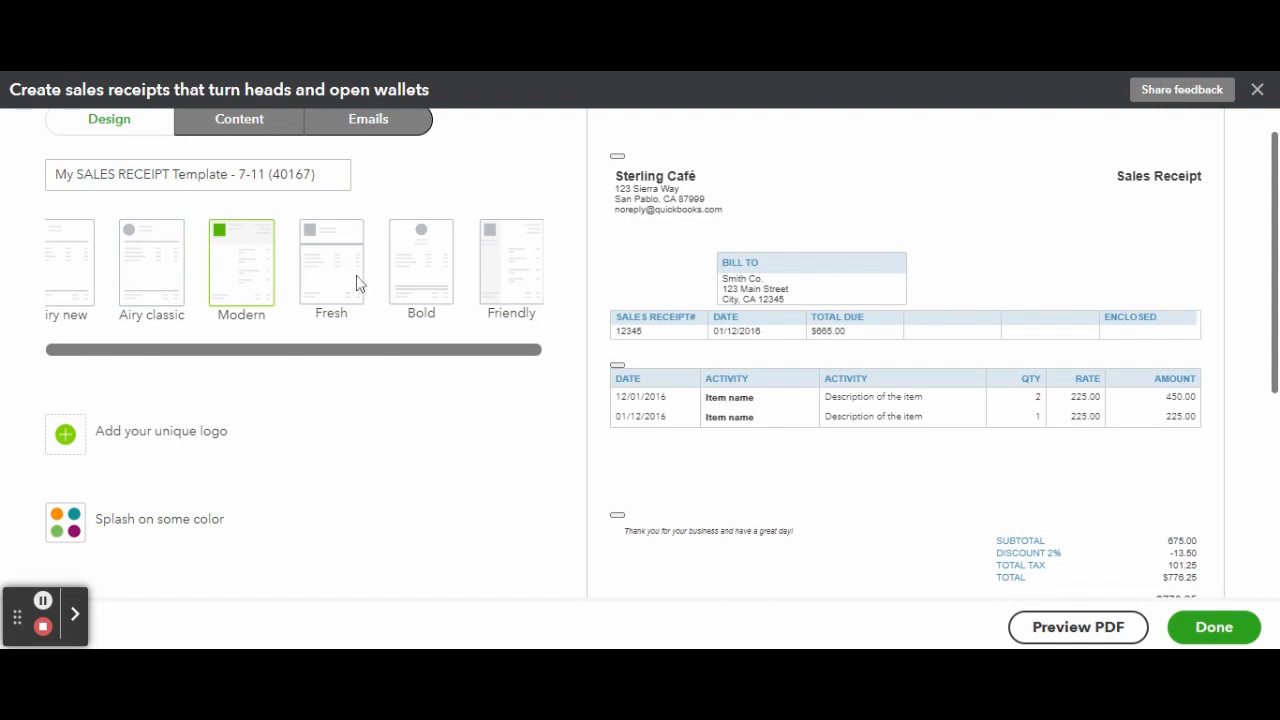
pyautogui.click(331, 260)
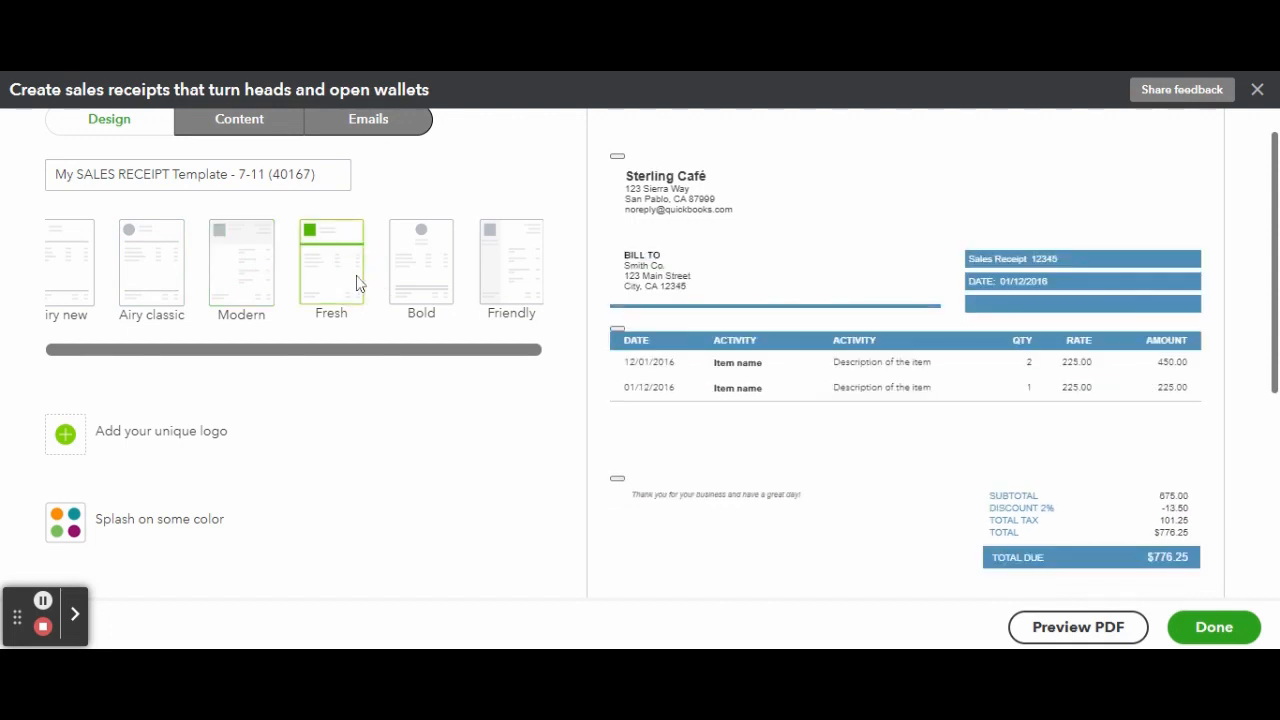
pyautogui.click(421, 262)
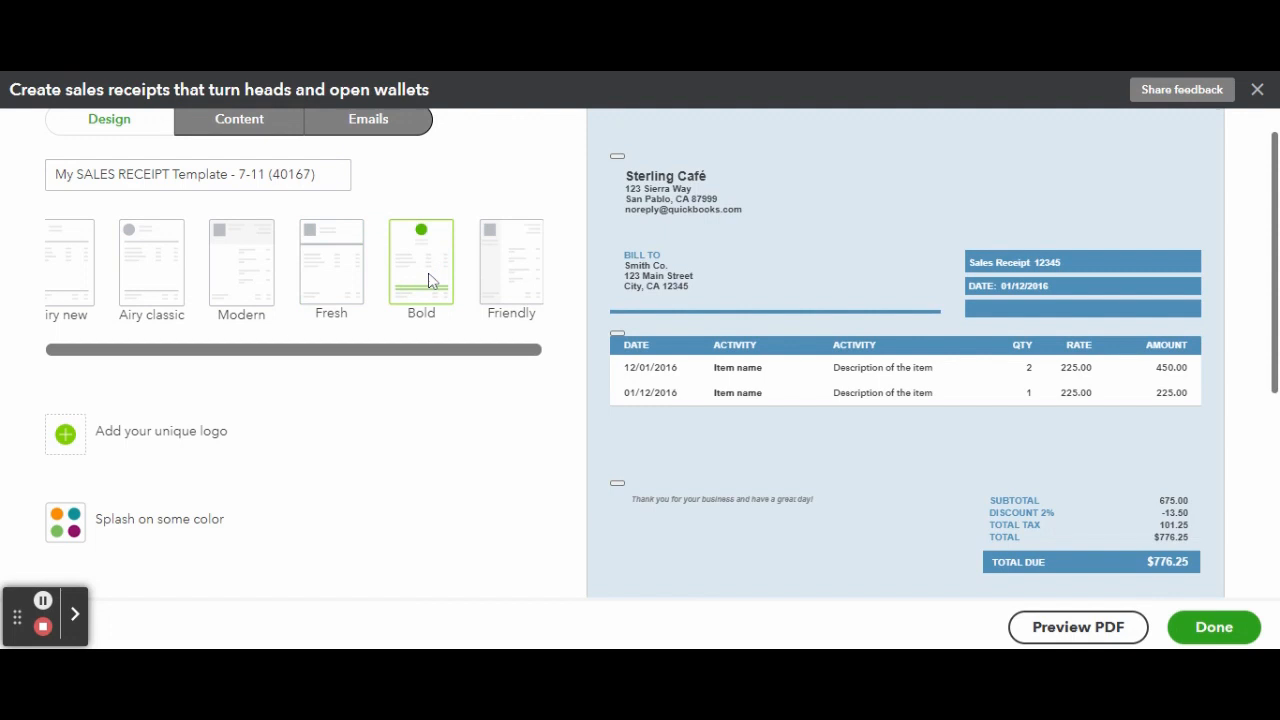
pyautogui.moveTo(232, 431)
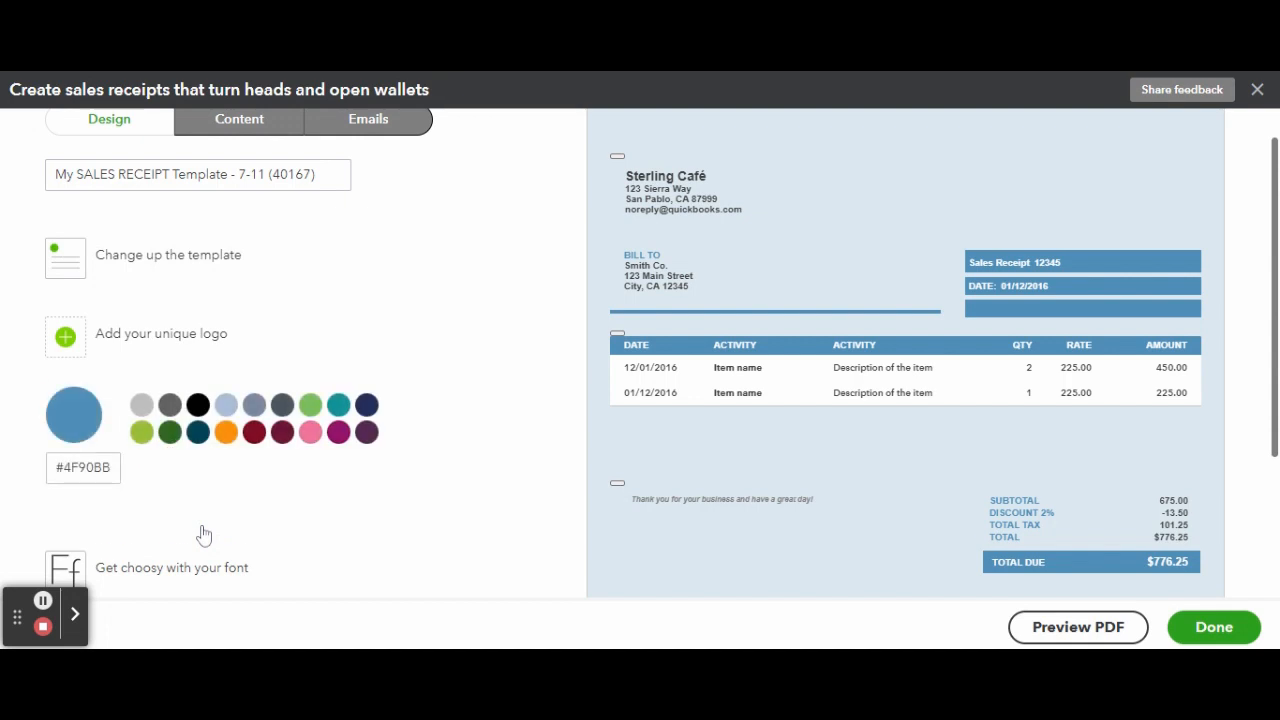
# - Try plum and deep red accent swatches, ending on light grey (#bdbdbc)
pyautogui.click(253, 391)
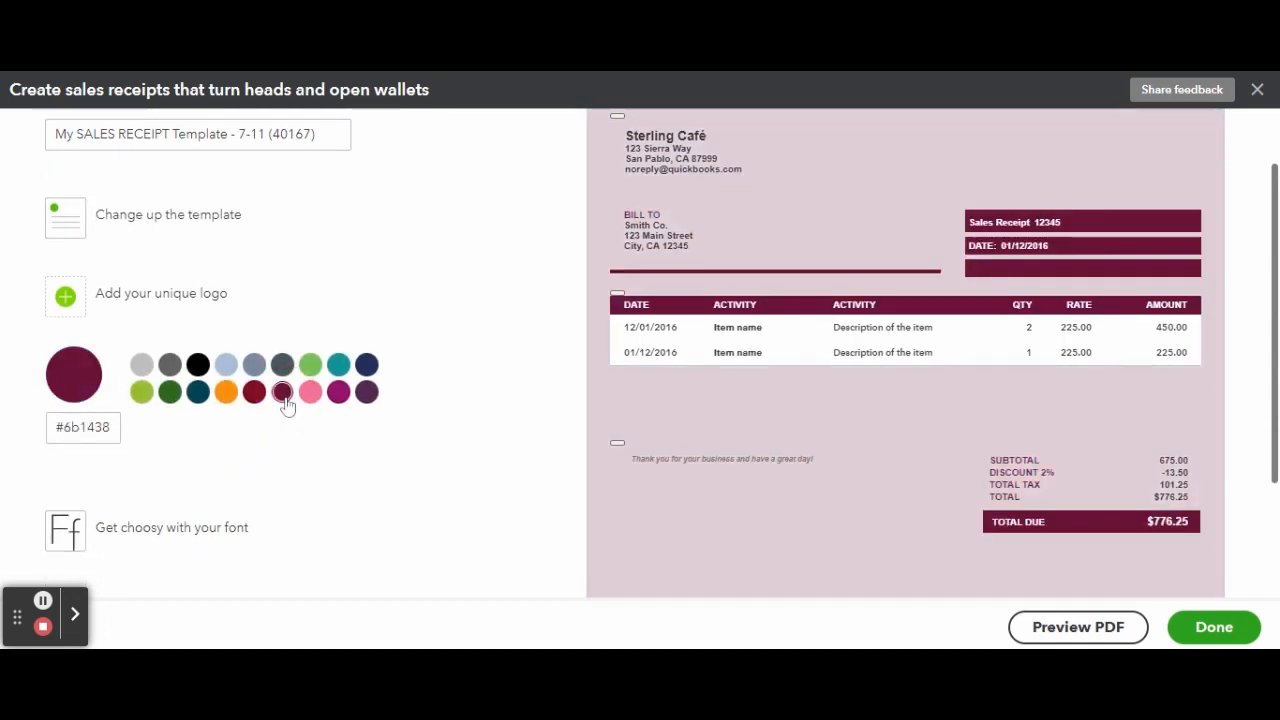
pyautogui.click(254, 391)
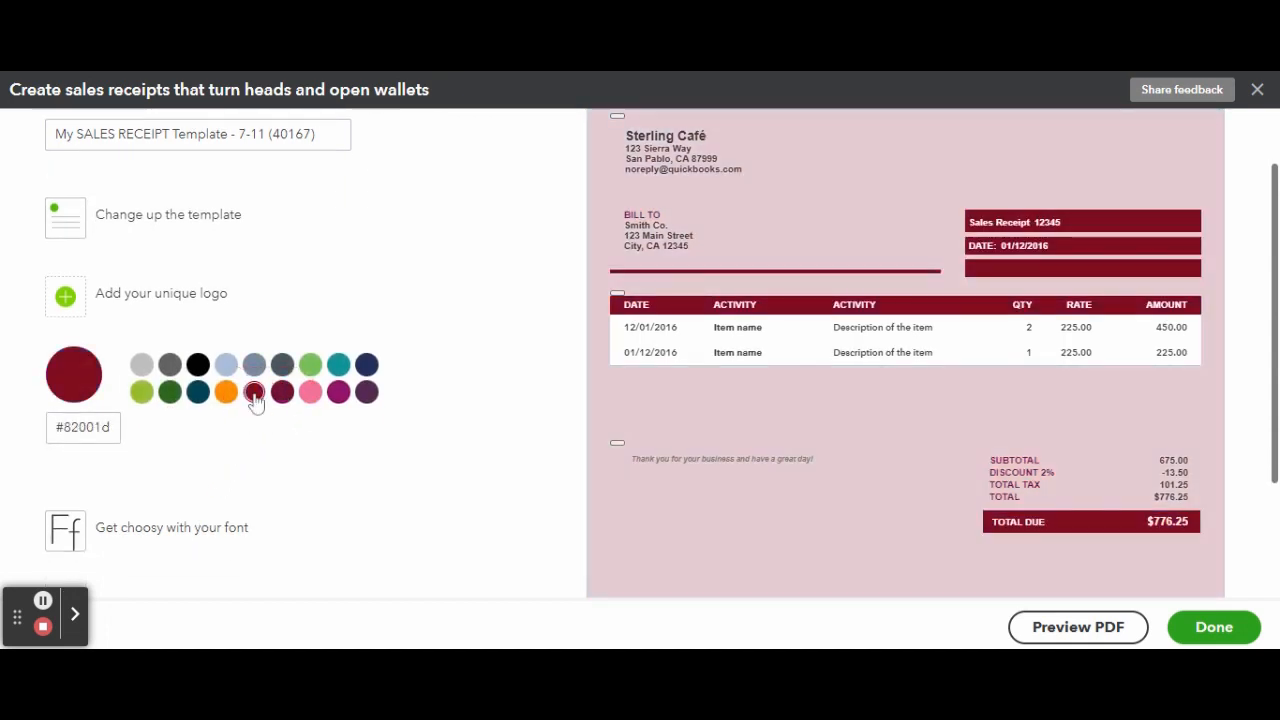
pyautogui.scroll(3)
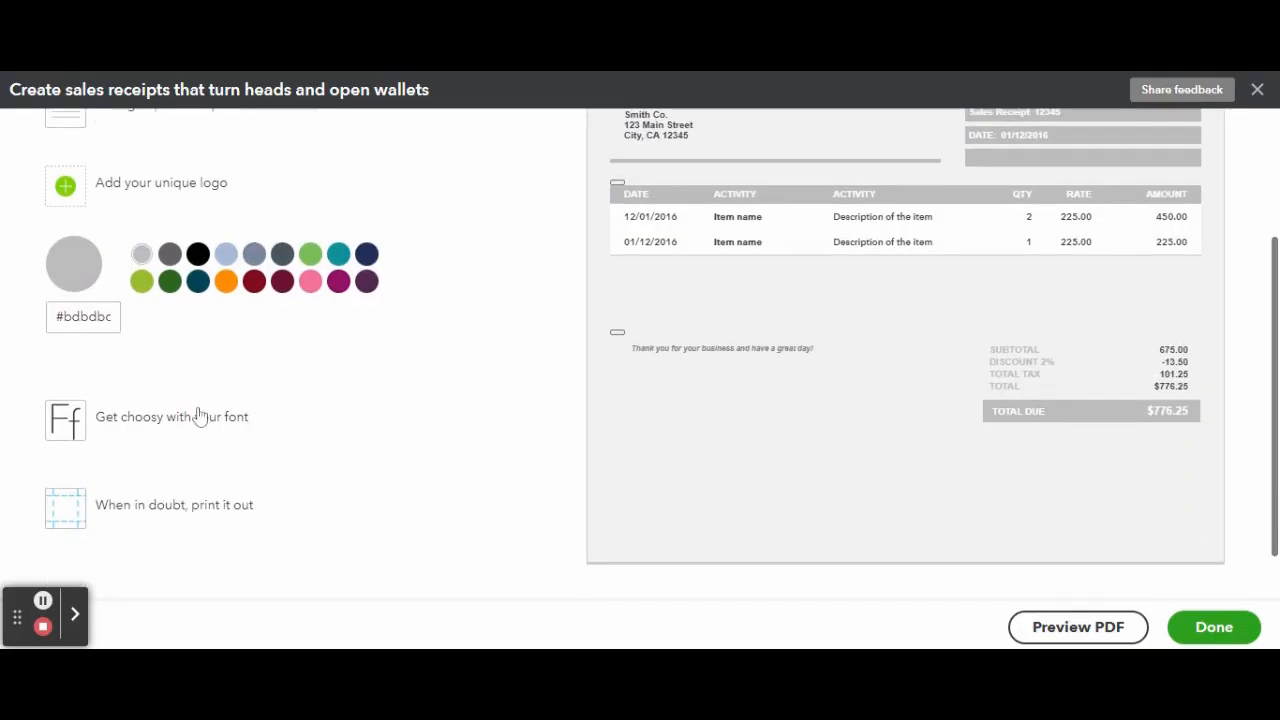
# - Pick Courier in the font options for the receipt
pyautogui.click(171, 416)
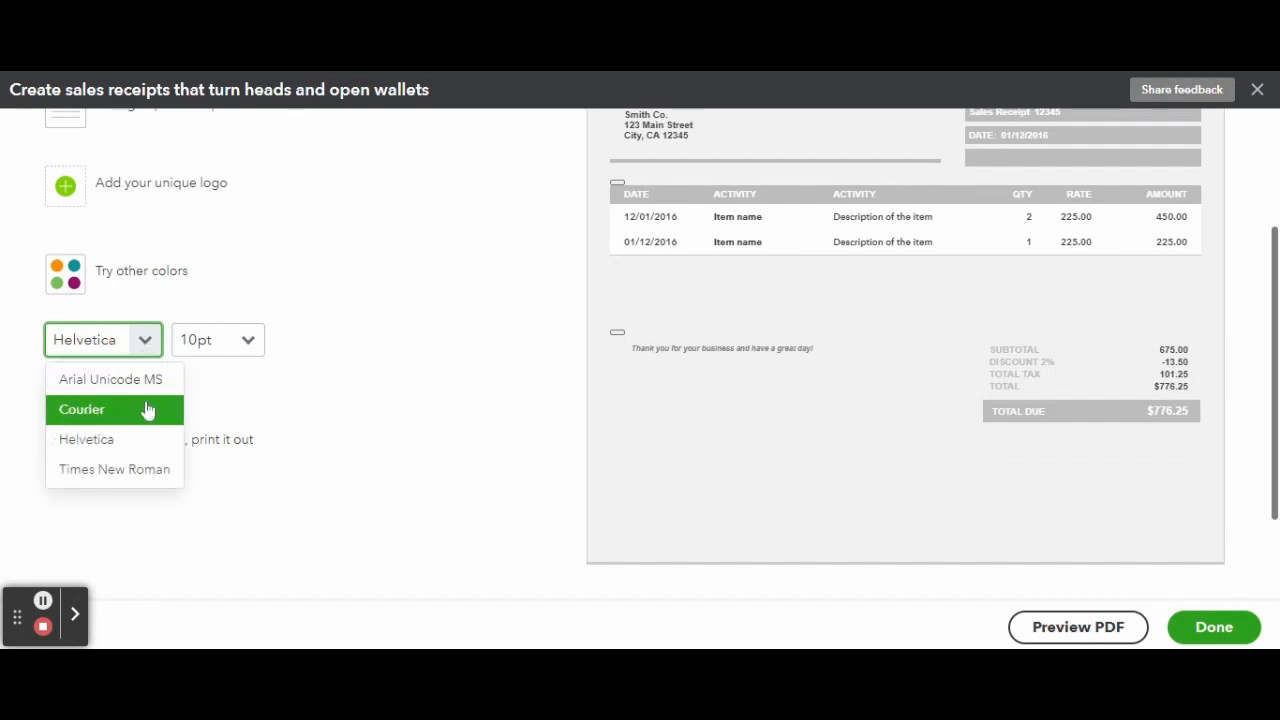
pyautogui.click(81, 409)
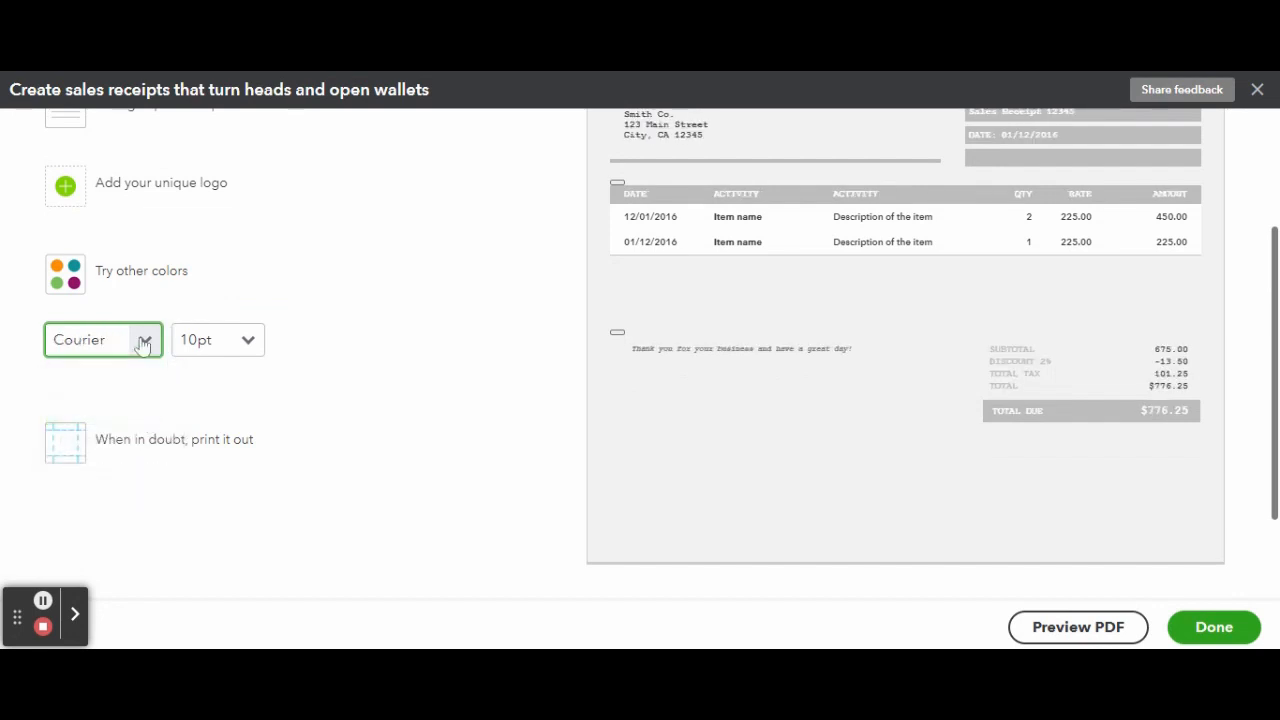
pyautogui.click(143, 340)
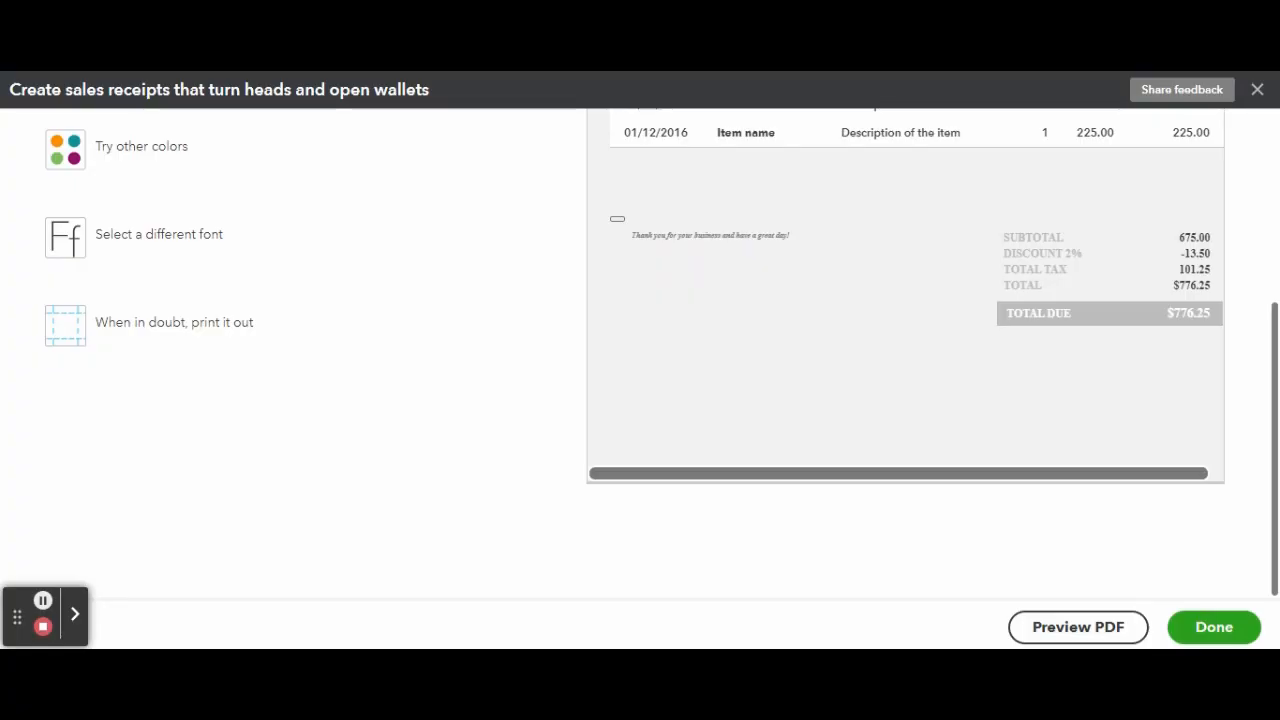
# - Add the company address to the receipt header in the Content editor
pyautogui.click(238, 160)
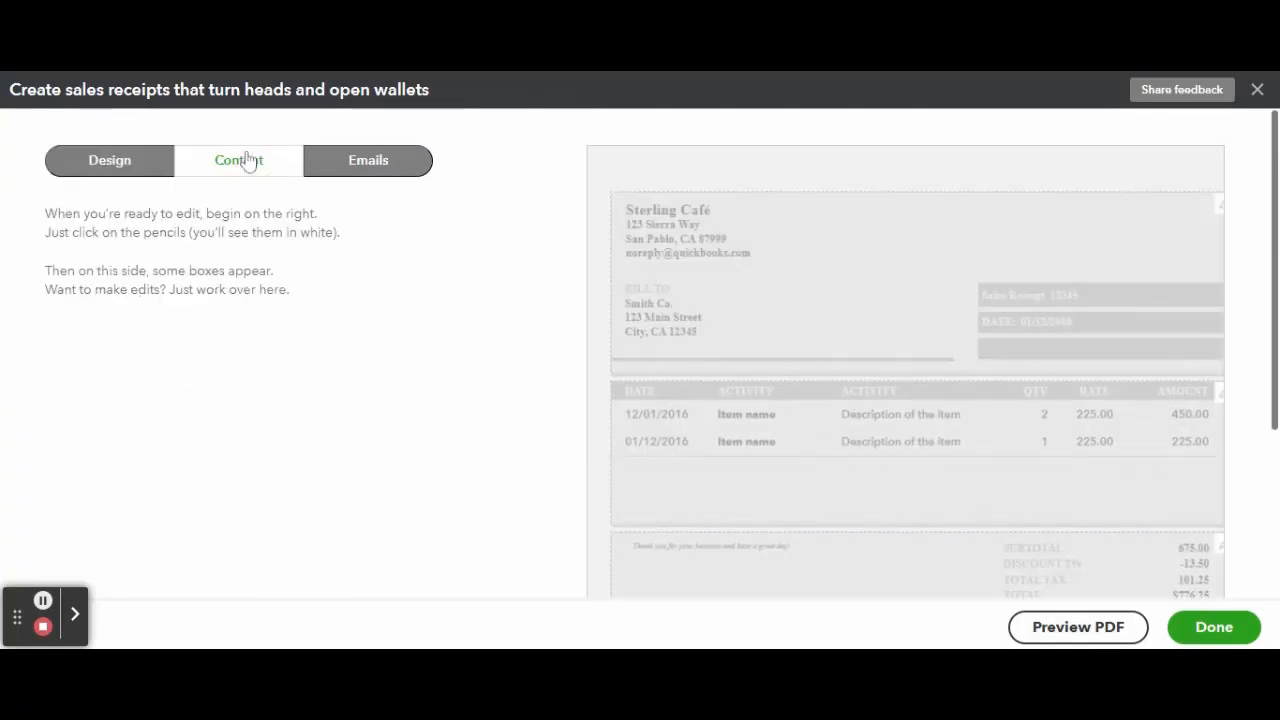
pyautogui.click(239, 160)
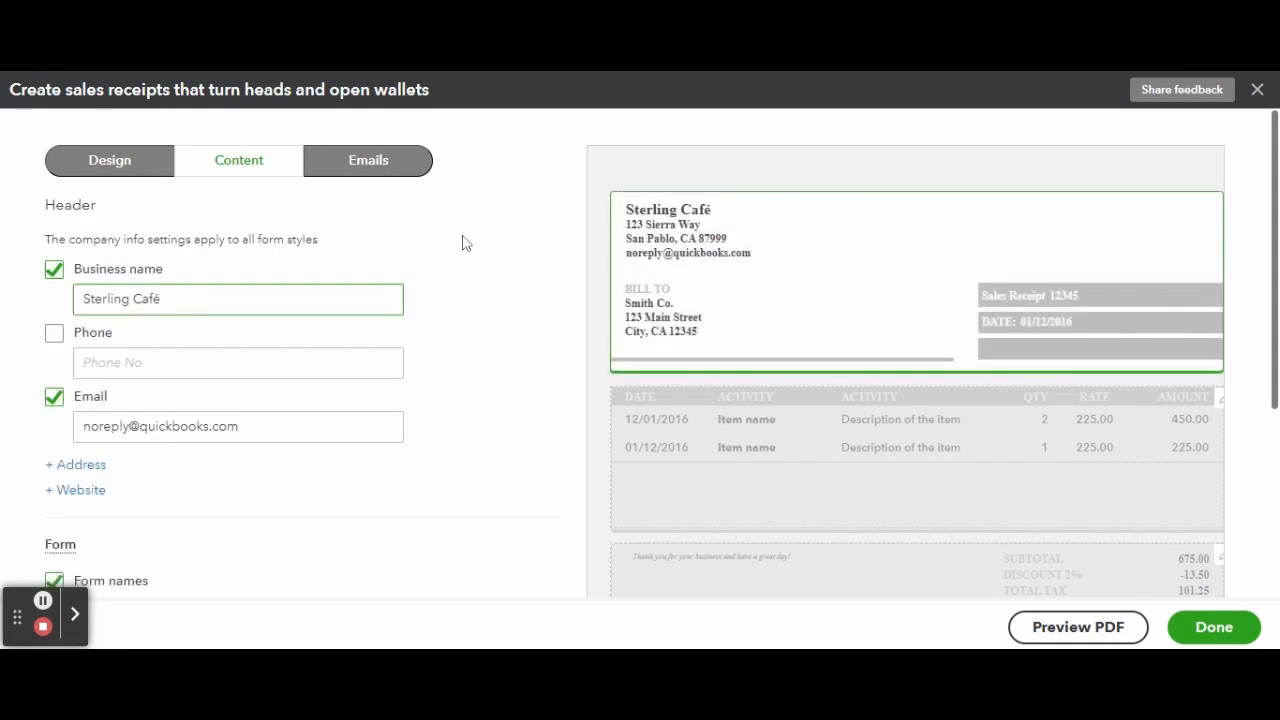
pyautogui.scroll(-3)
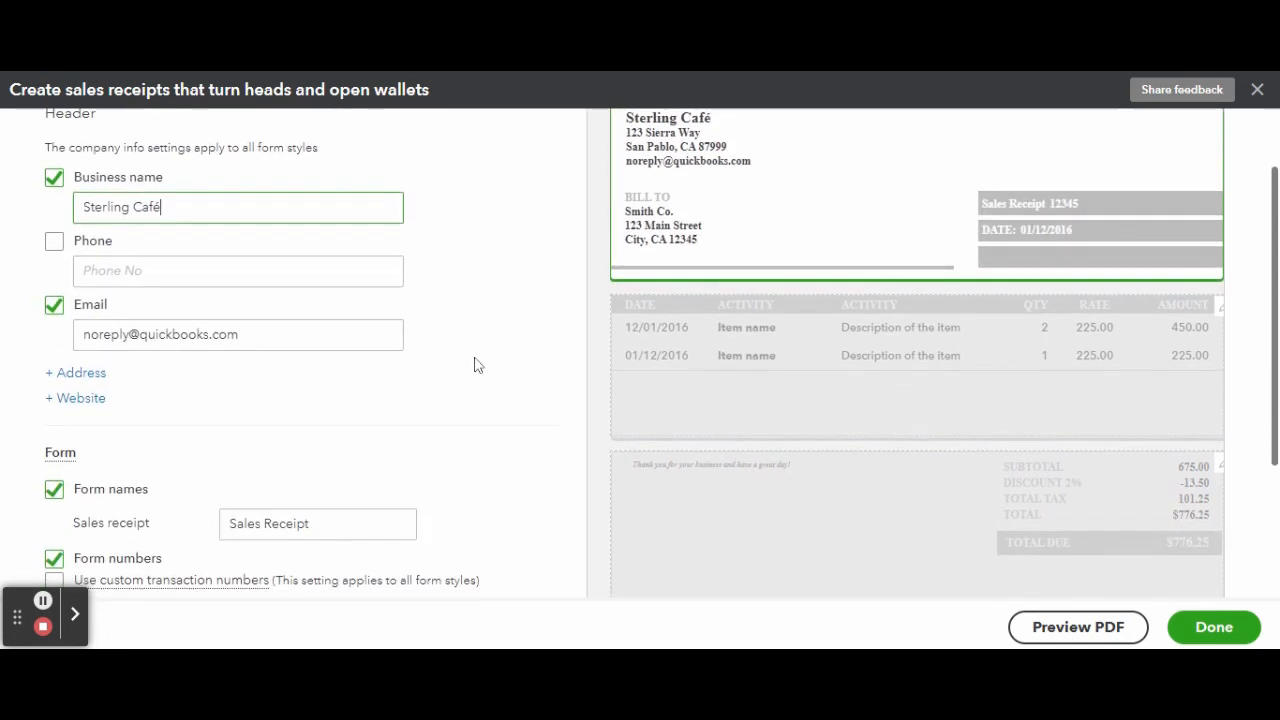
pyautogui.click(76, 372)
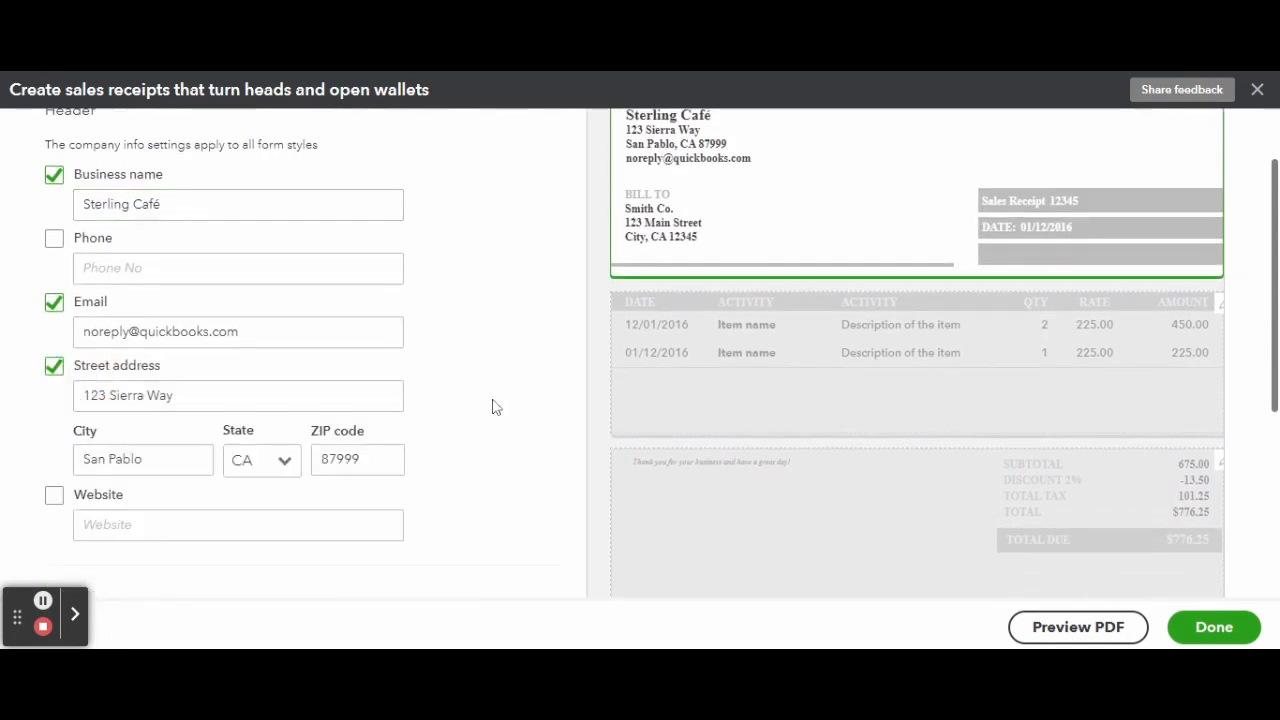
pyautogui.scroll(-3)
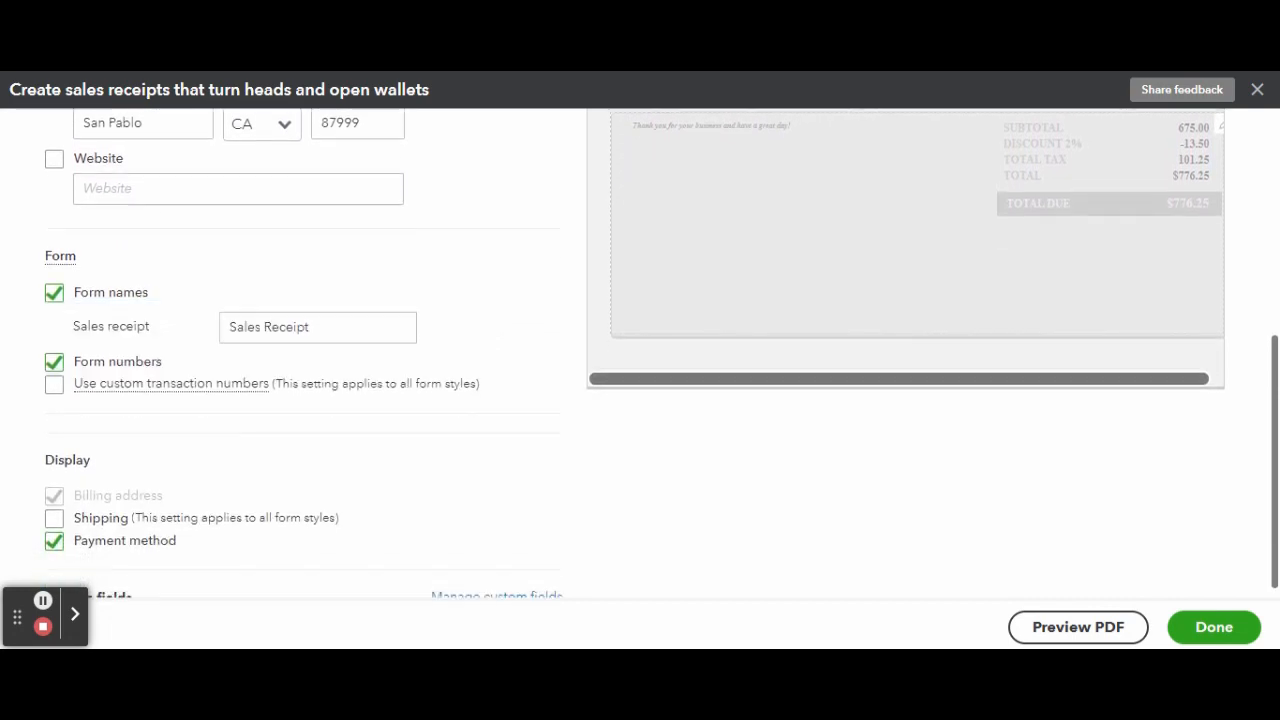
pyautogui.scroll(-3)
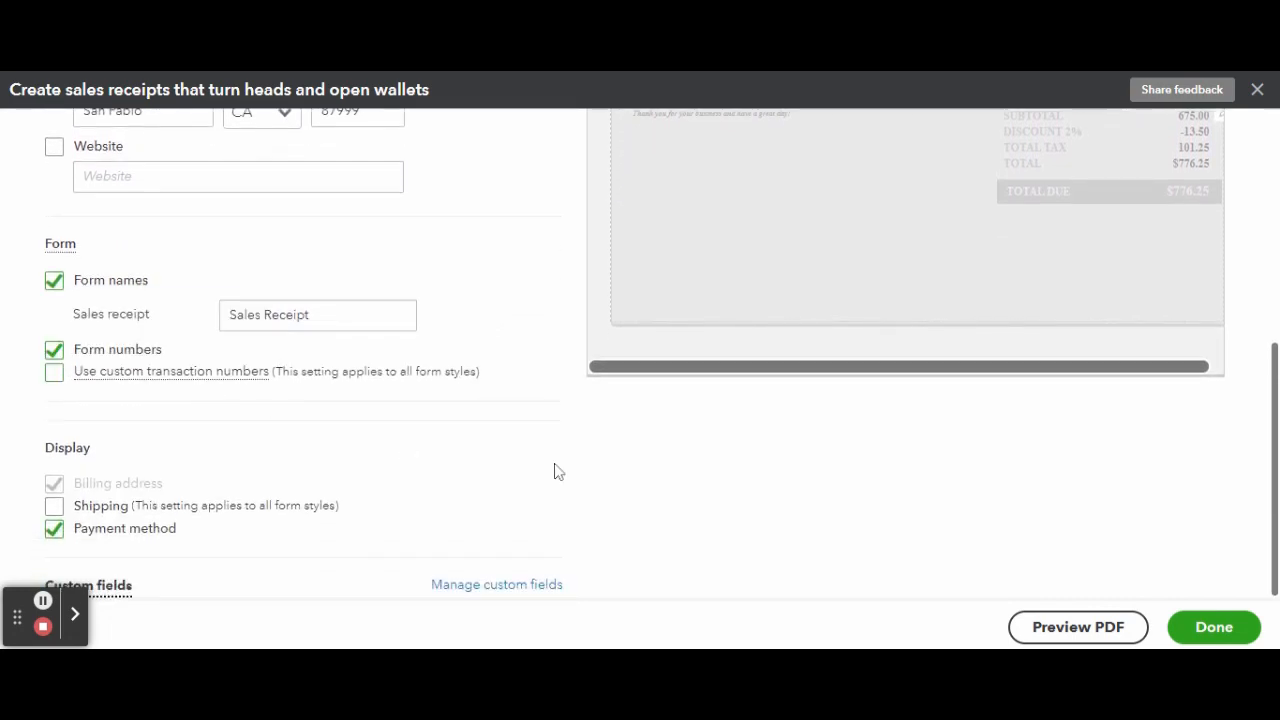
# - Include item descriptions under product names in the activity table
pyautogui.click(238, 160)
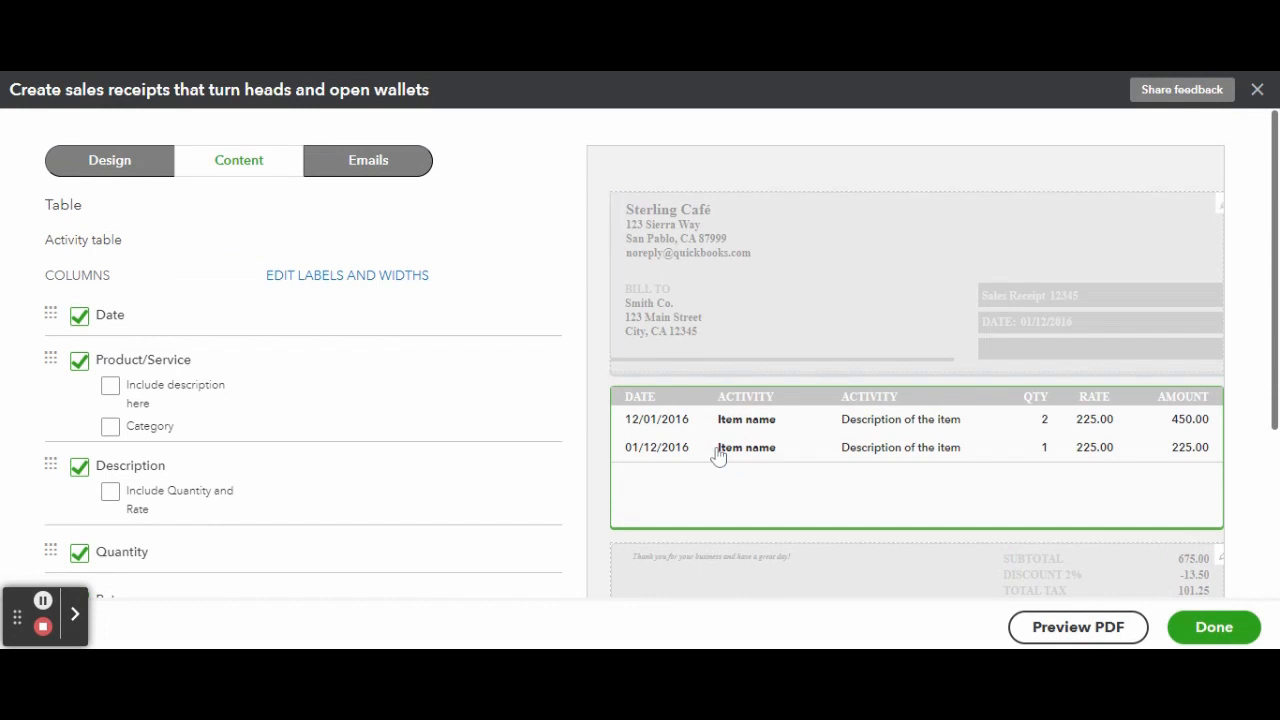
pyautogui.click(110, 385)
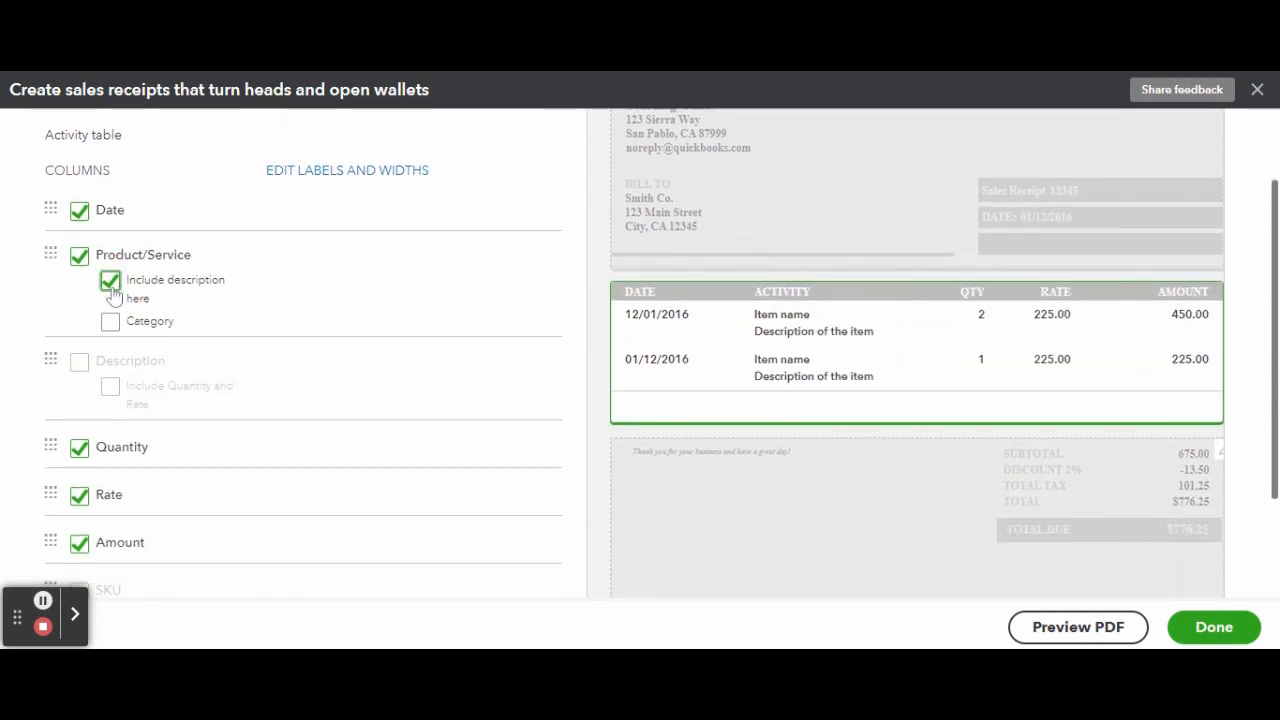
pyautogui.scroll(-3)
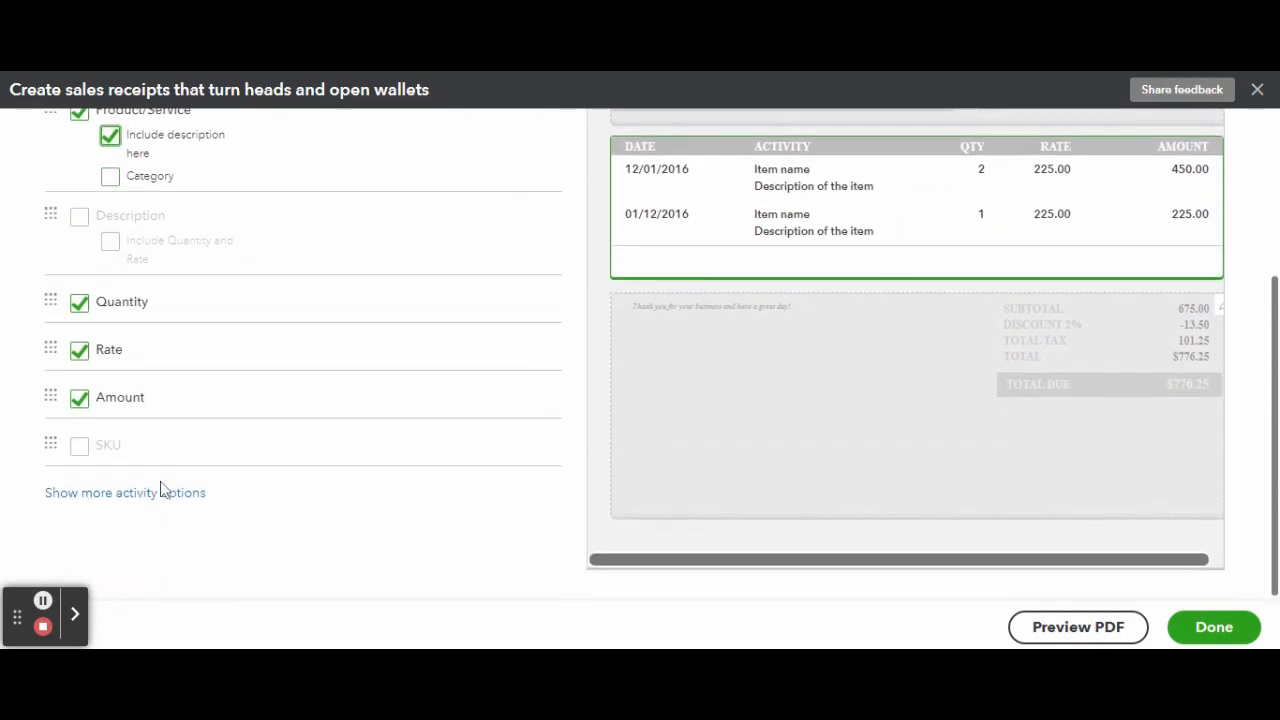
pyautogui.scroll(-3)
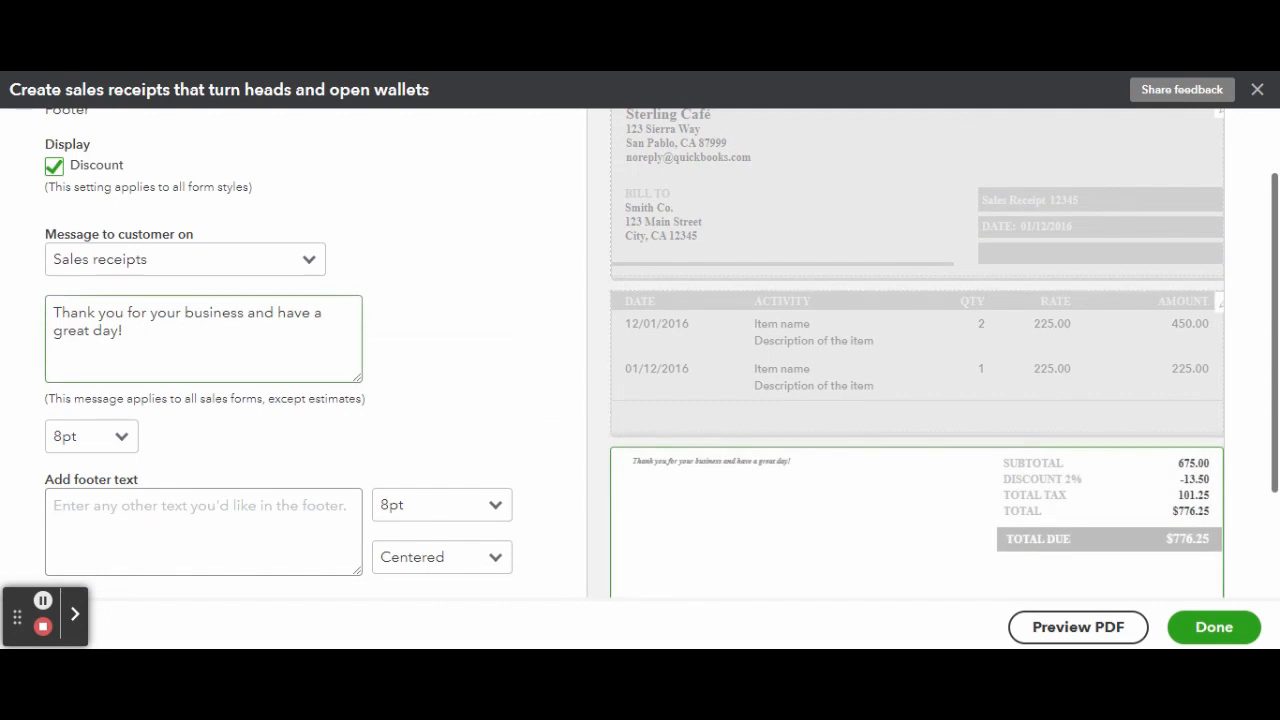
# - Enter 'Have a day that shines like Sterling!' in the footer's Message to customer box
pyautogui.write('Have a')
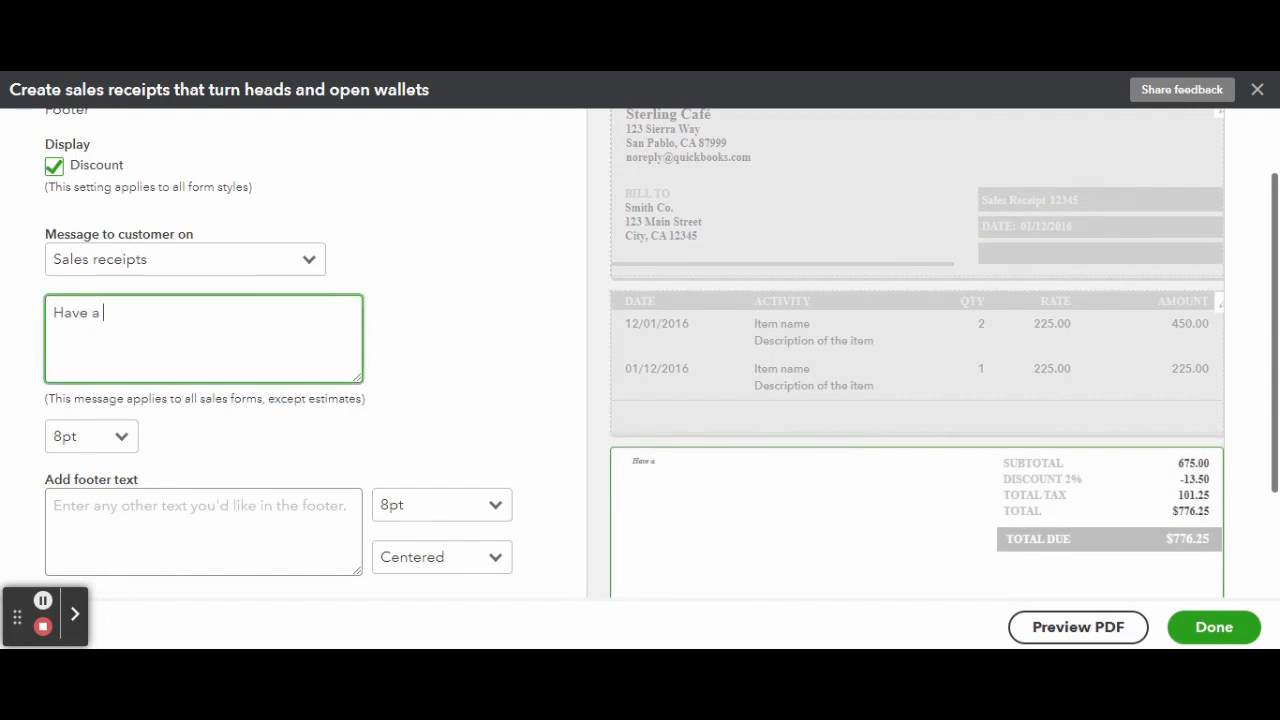
pyautogui.write('sterl')
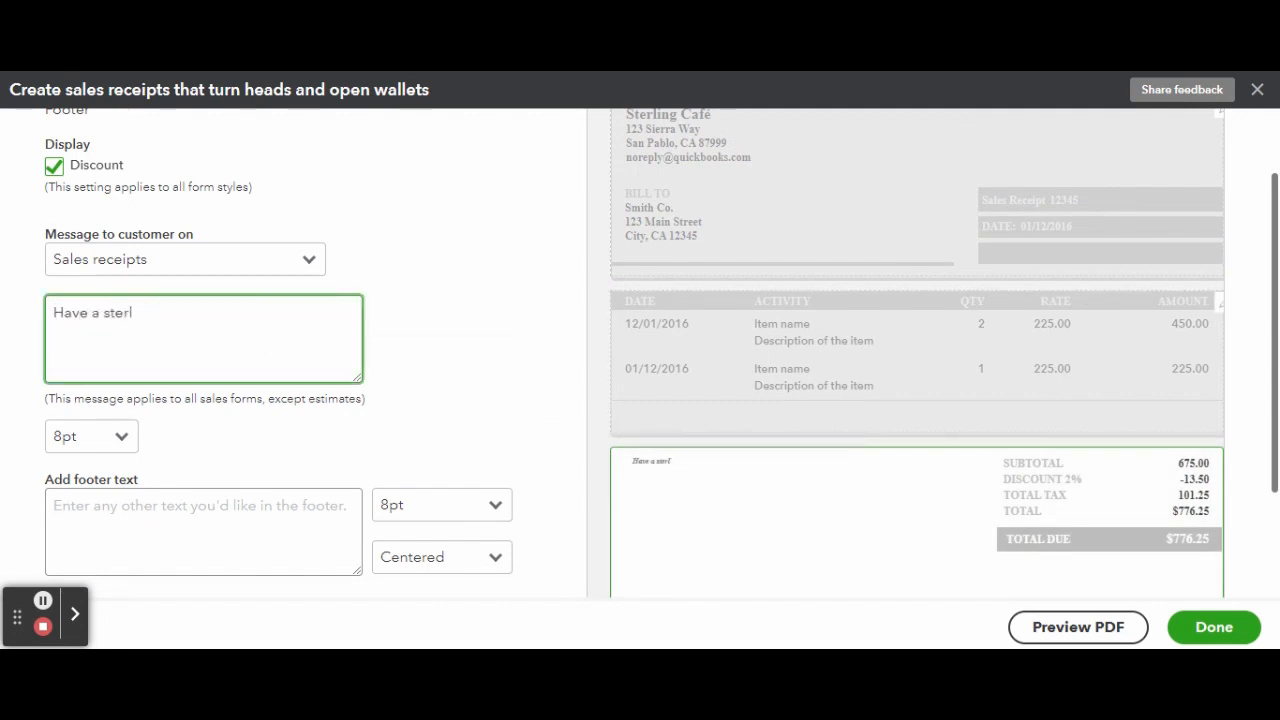
pyautogui.write('ing Shine day')
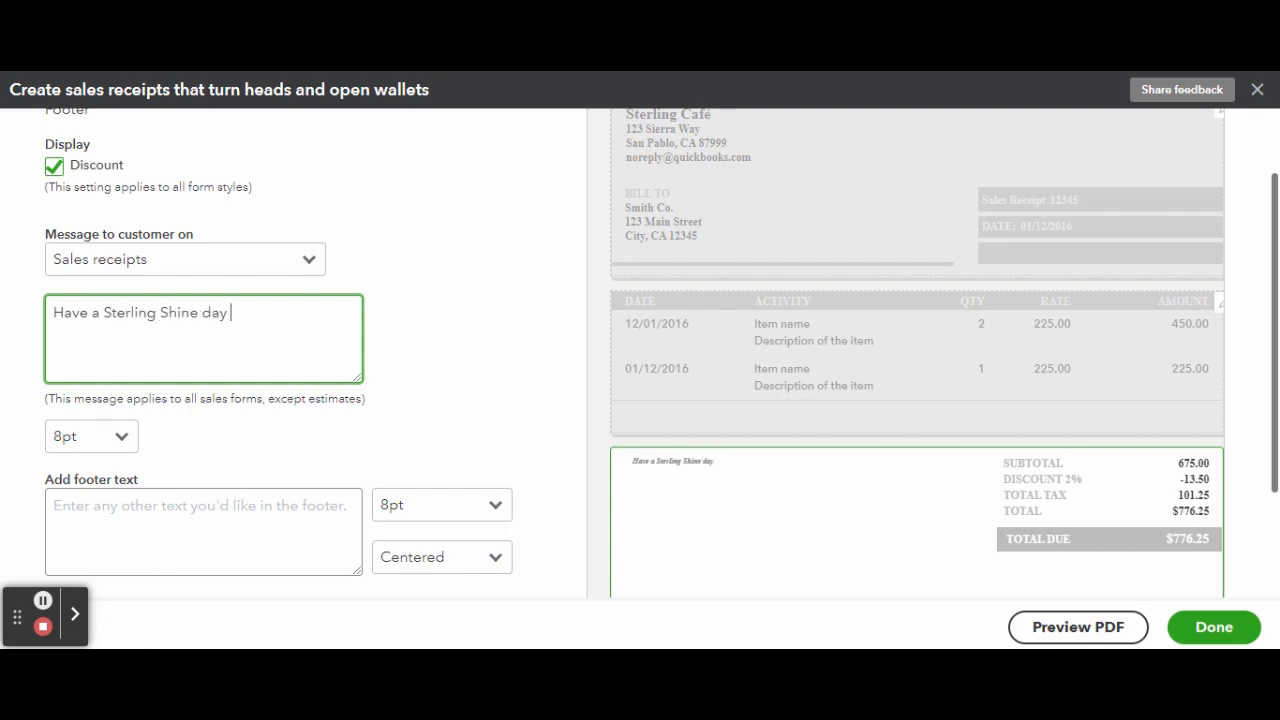
pyautogui.write('Have a day that Sh')
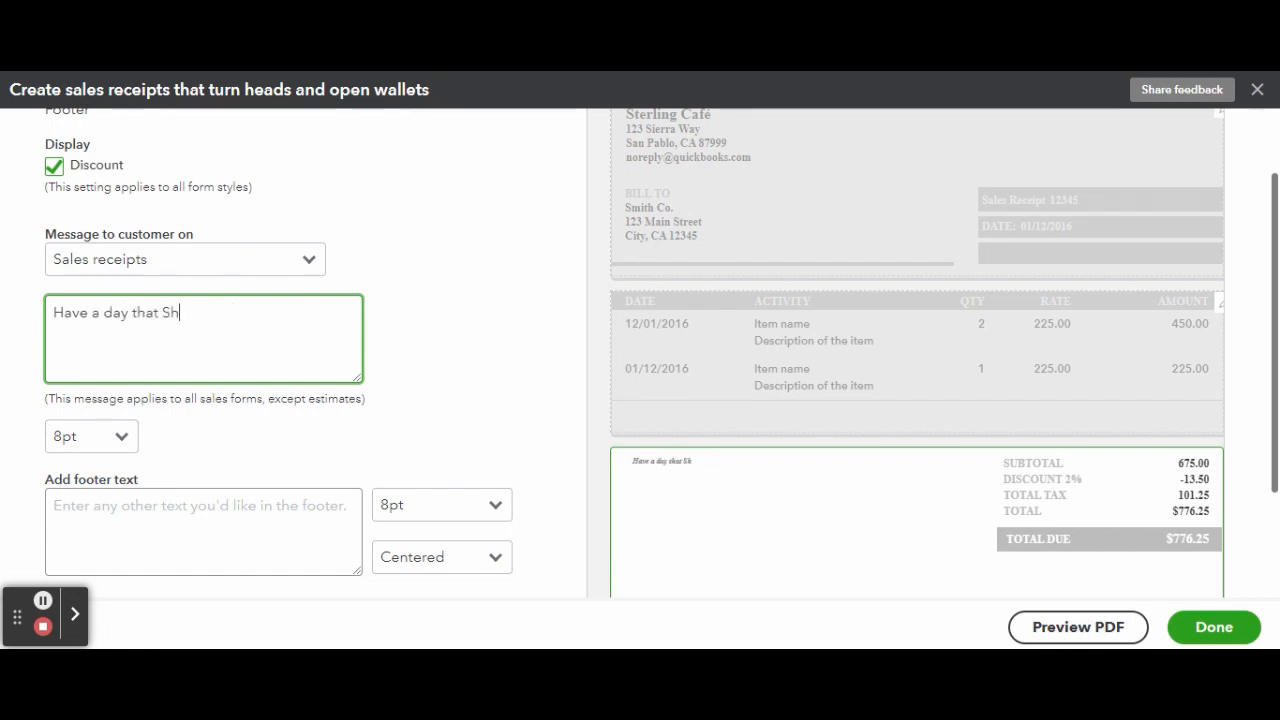
pyautogui.write('ines like Sterling!')
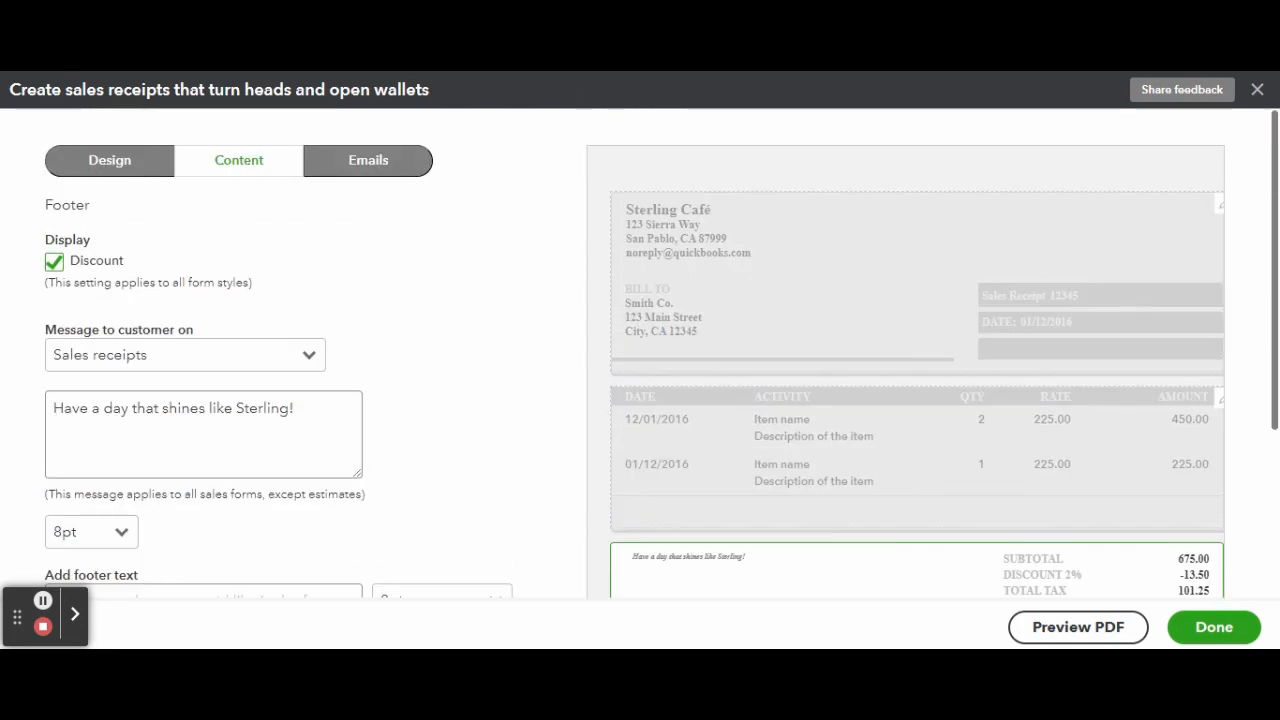
# - Set emailed sales receipts to Full details and save the style with Done
pyautogui.click(367, 160)
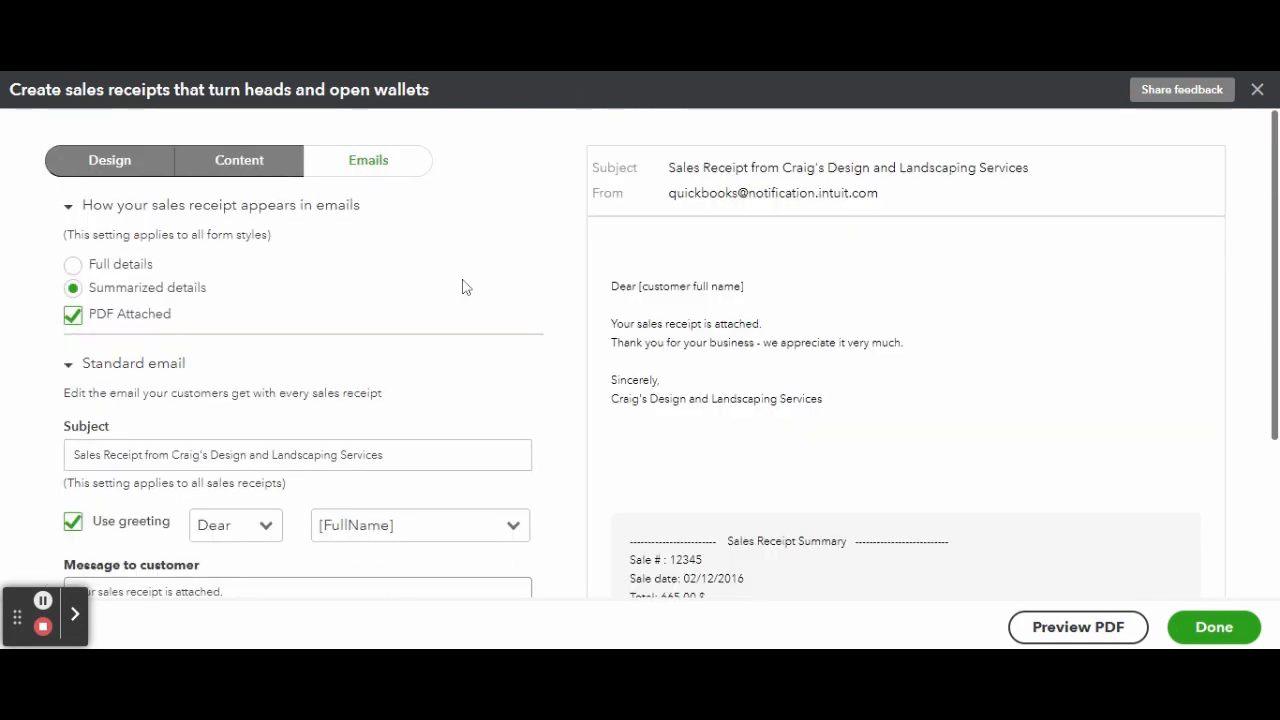
pyautogui.click(73, 228)
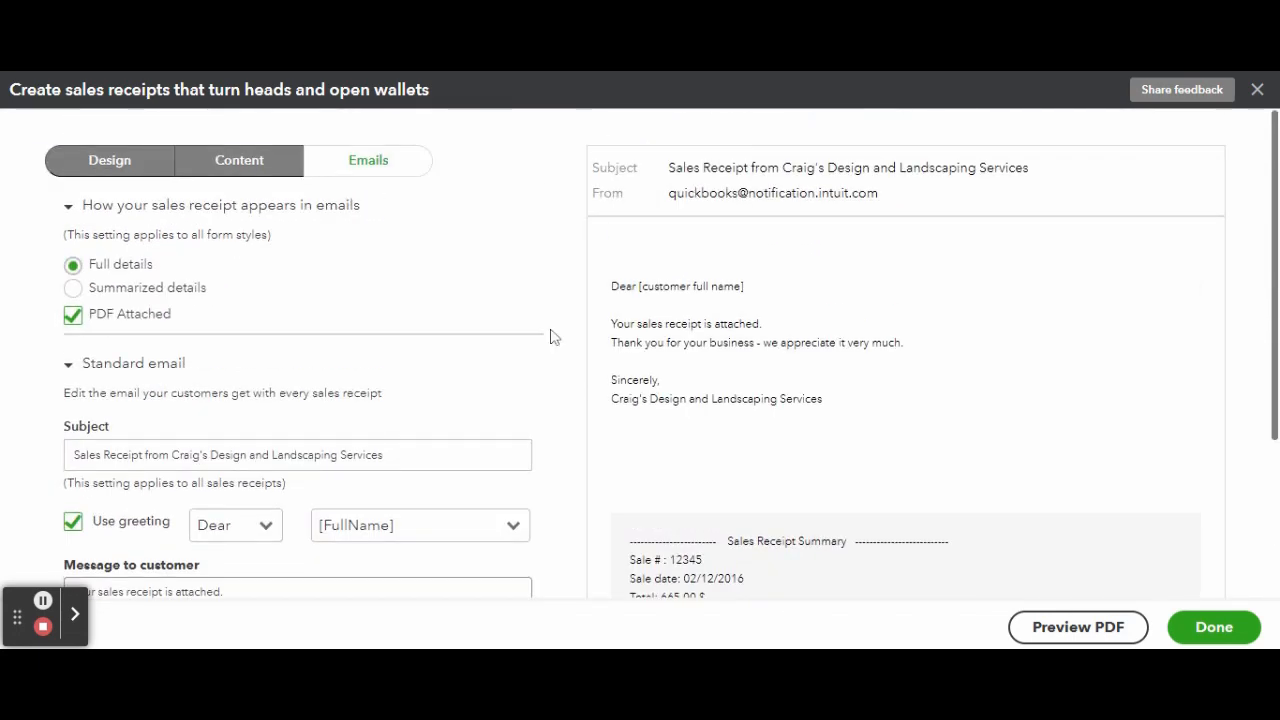
pyautogui.moveTo(500, 327)
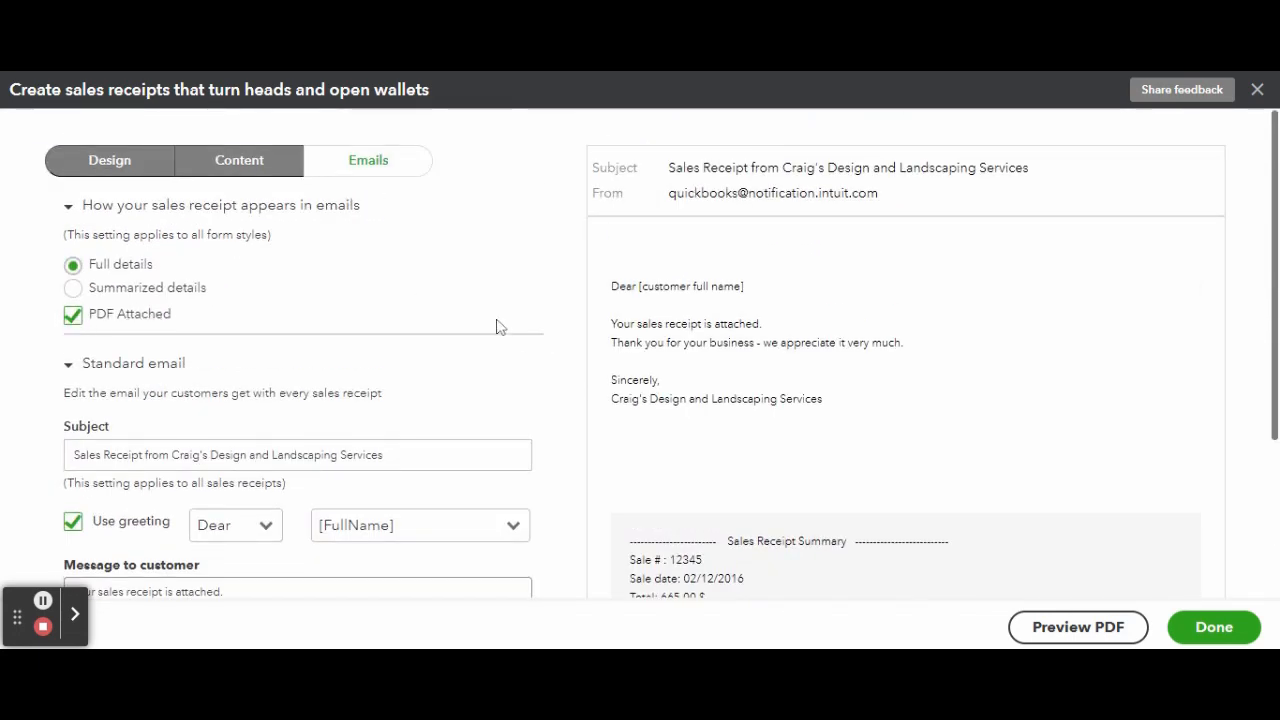
pyautogui.scroll(-3)
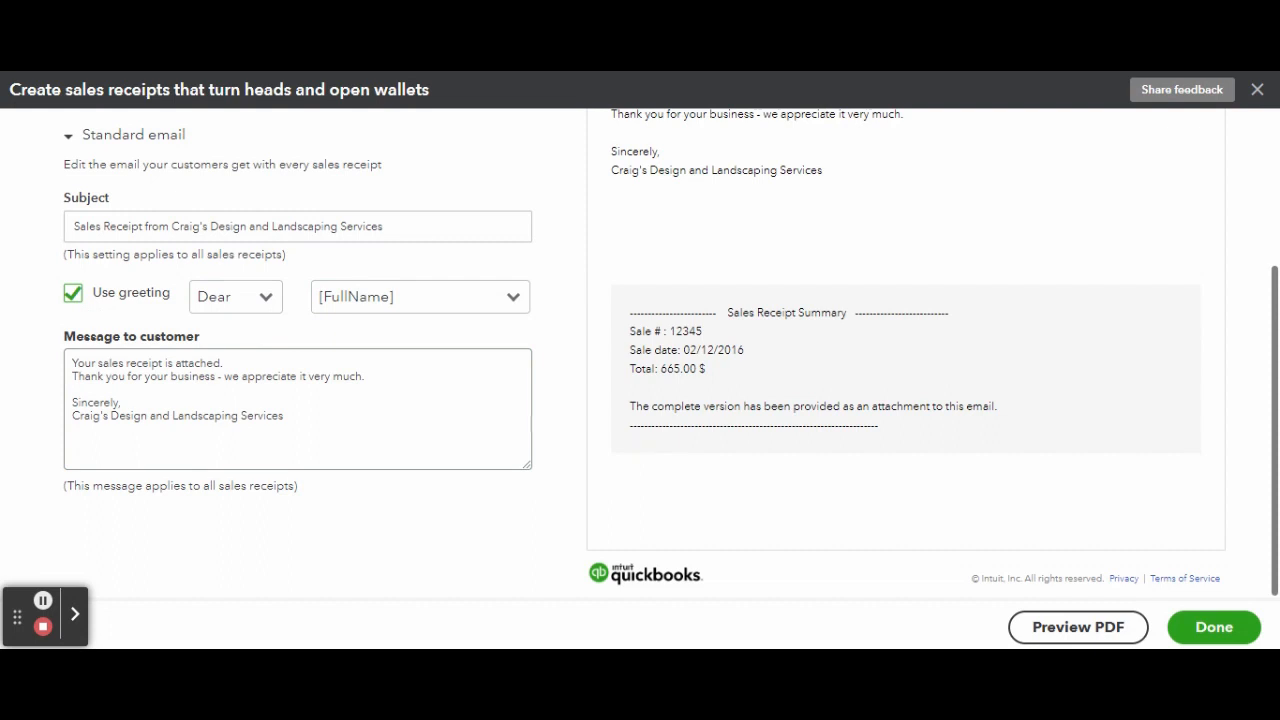
pyautogui.scroll(3)
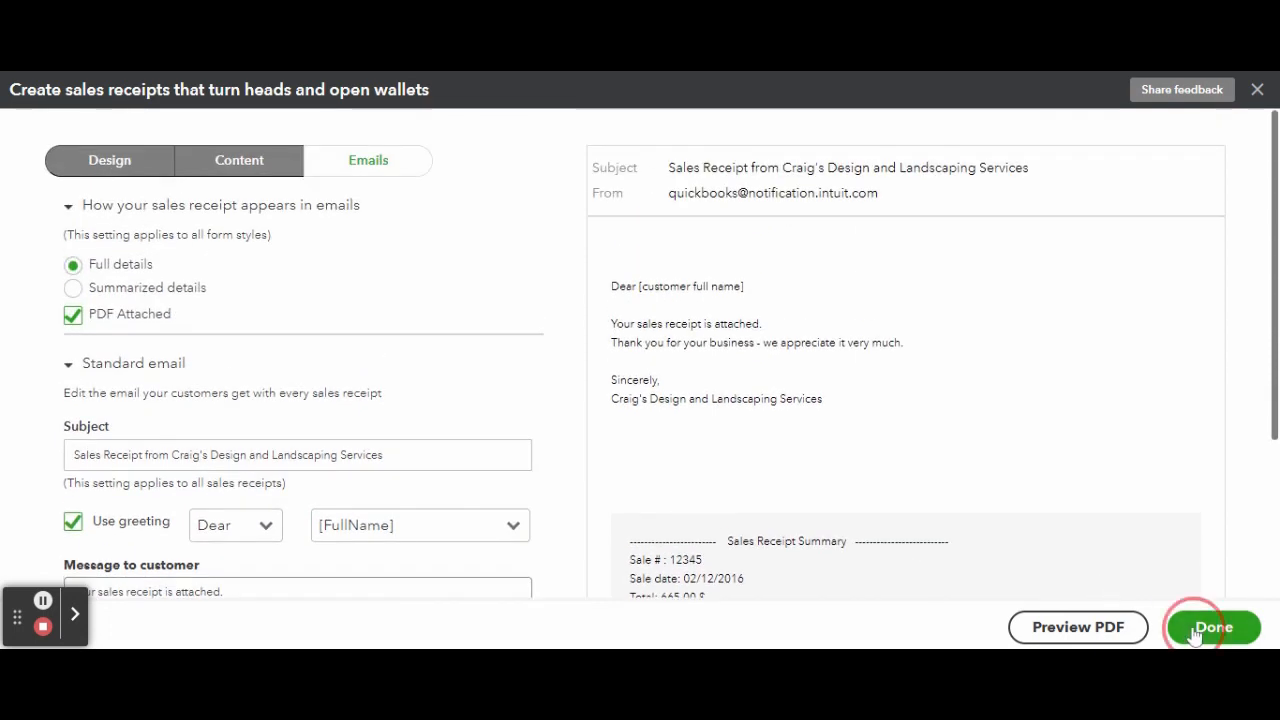
pyautogui.click(1213, 627)
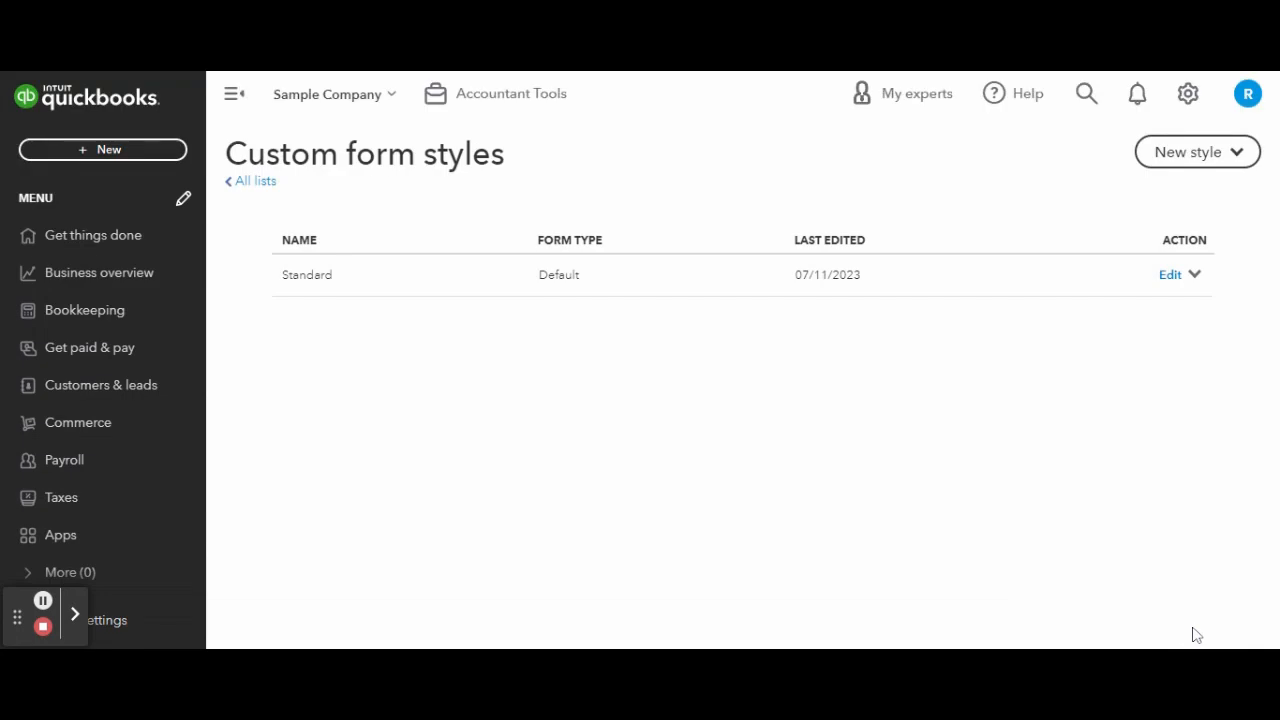
pyautogui.moveTo(1037, 294)
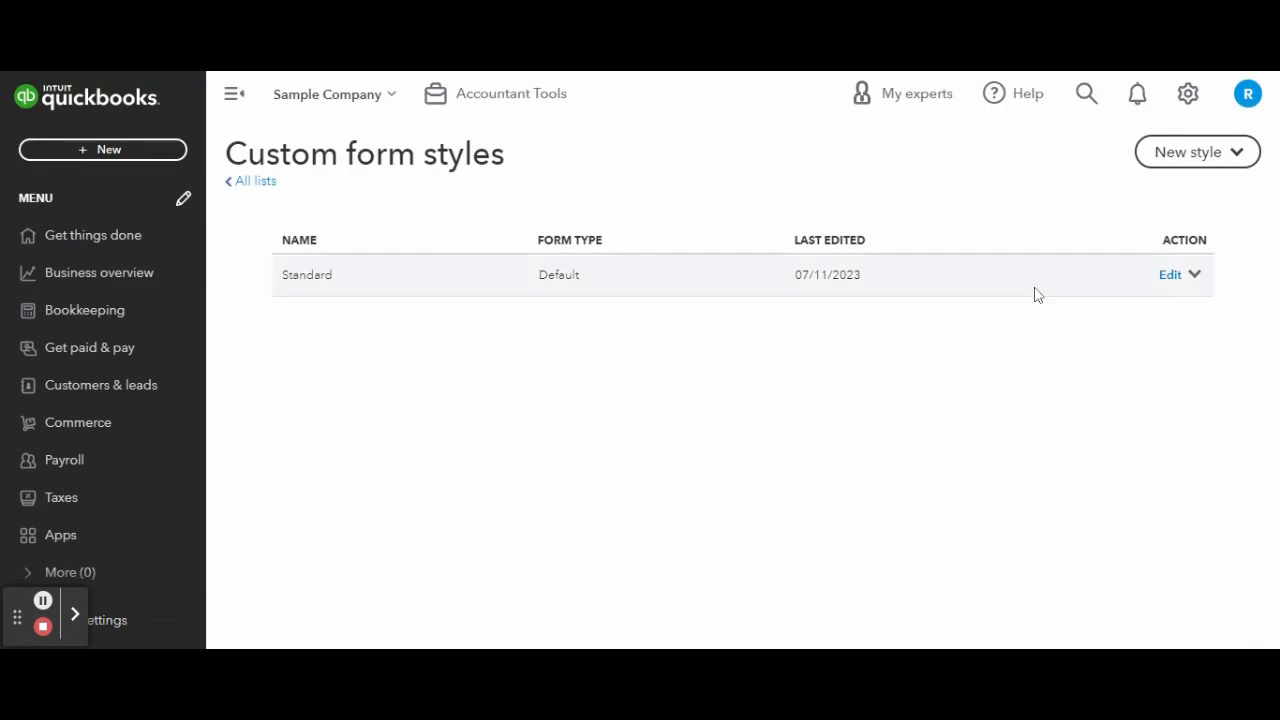